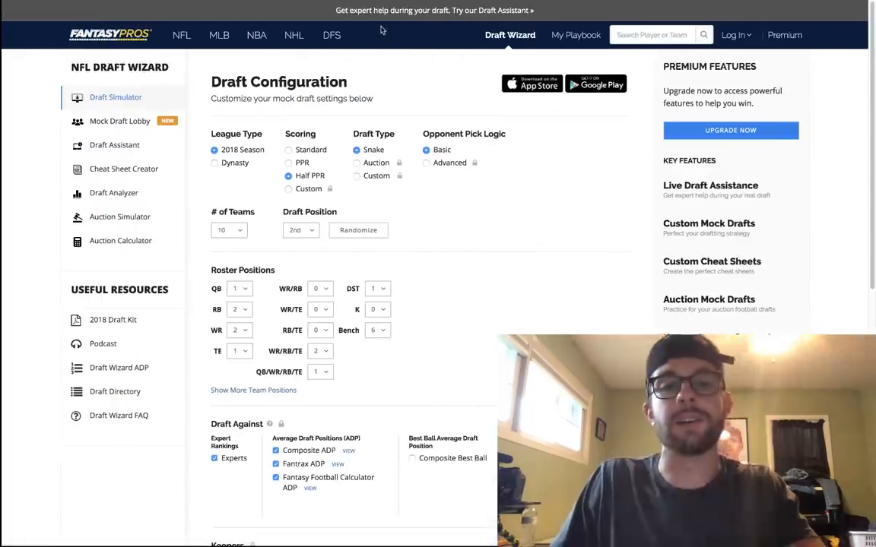
mouse_move(512, 262)
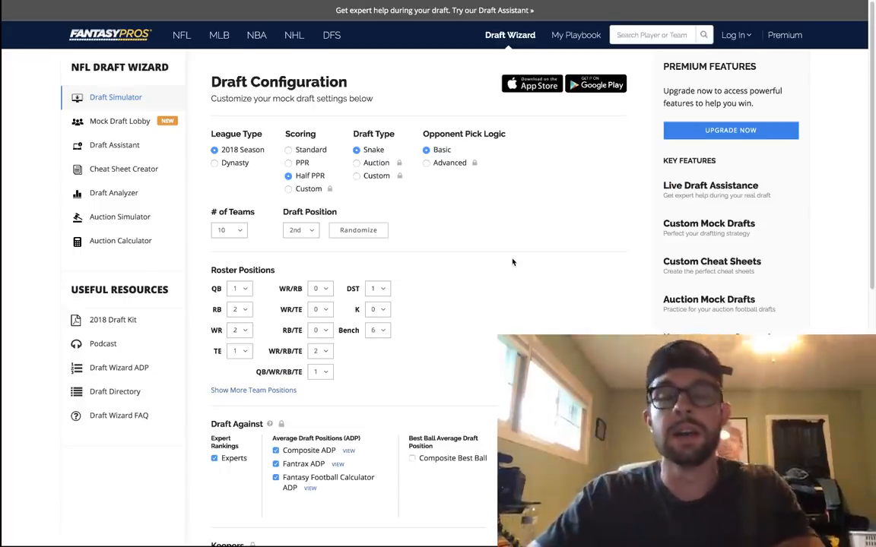
Scroll the Draft Configuration page down to the draft-against rankings and Start Your Draft
scroll(down, 3)
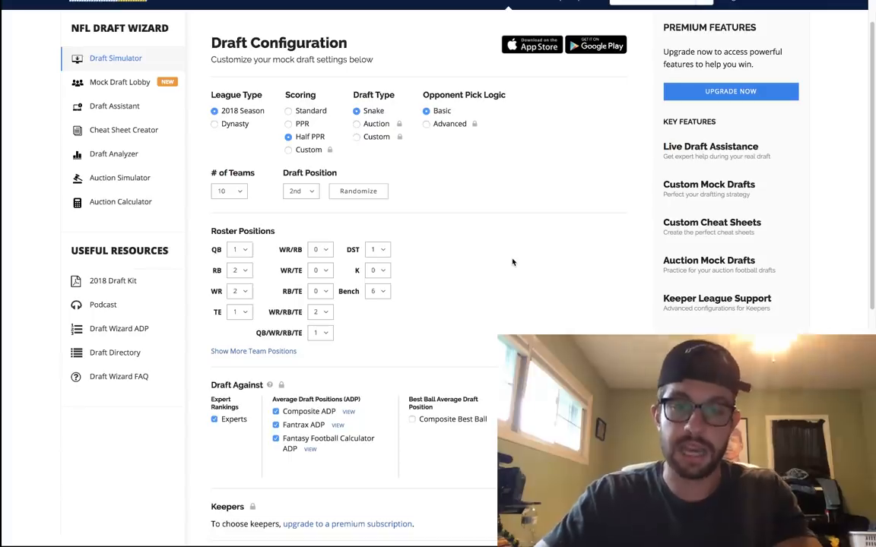
scroll(down, 3)
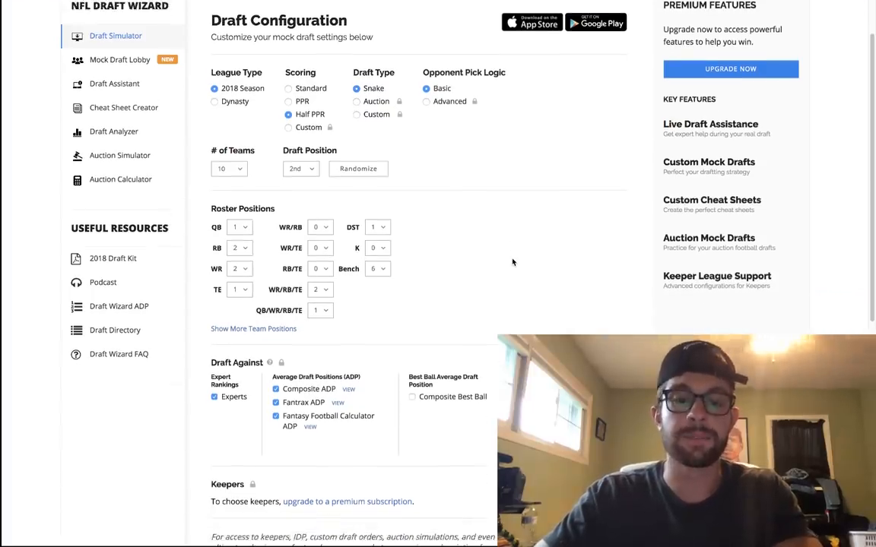
scroll(down, 3)
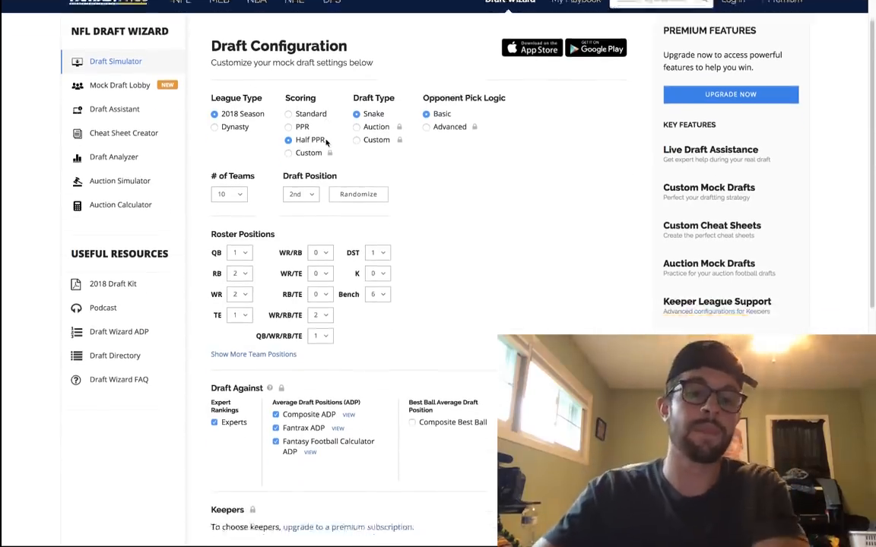
scroll(down, 3)
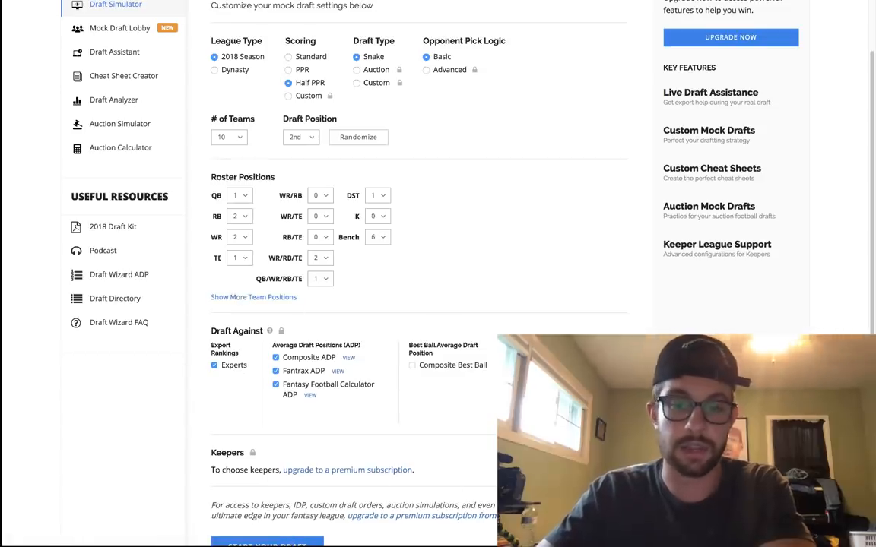
scroll(down, 3)
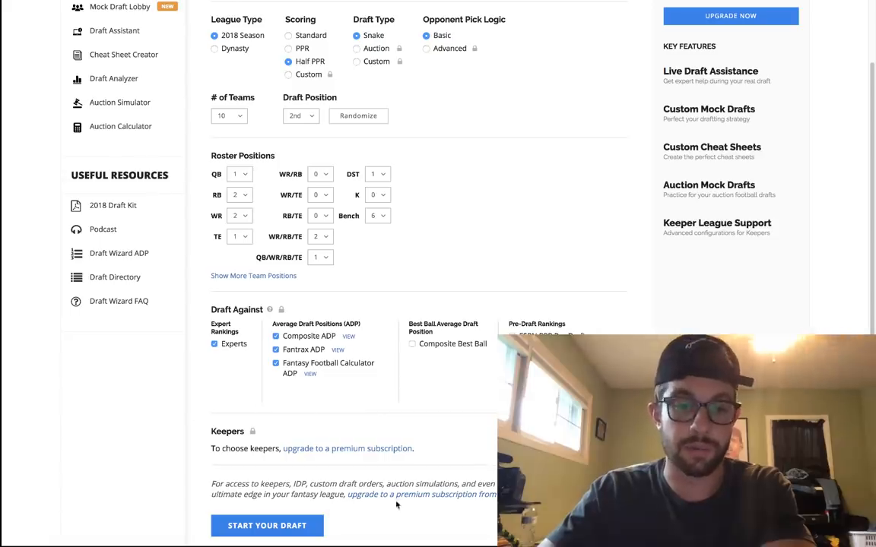
mouse_move(362, 429)
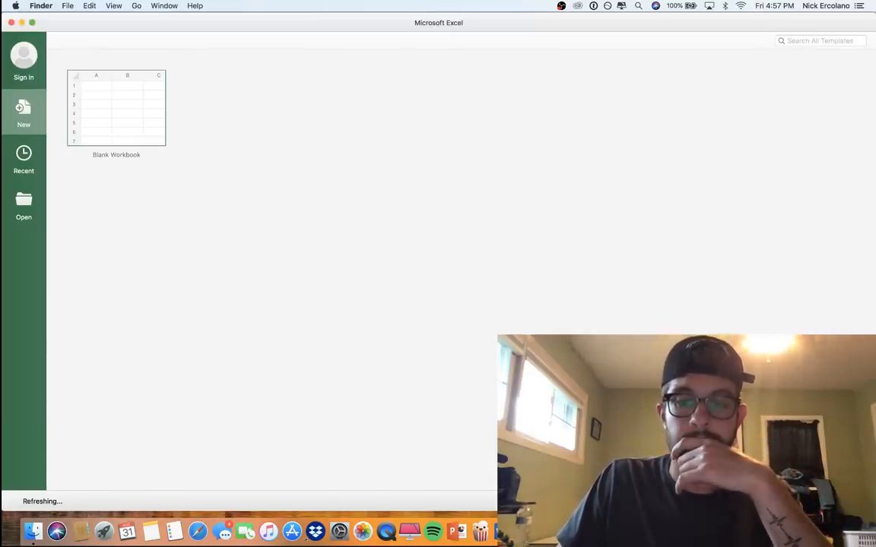
Open the League History workbook and check the keepers, including draft spot 9's keeper
click(89, 5)
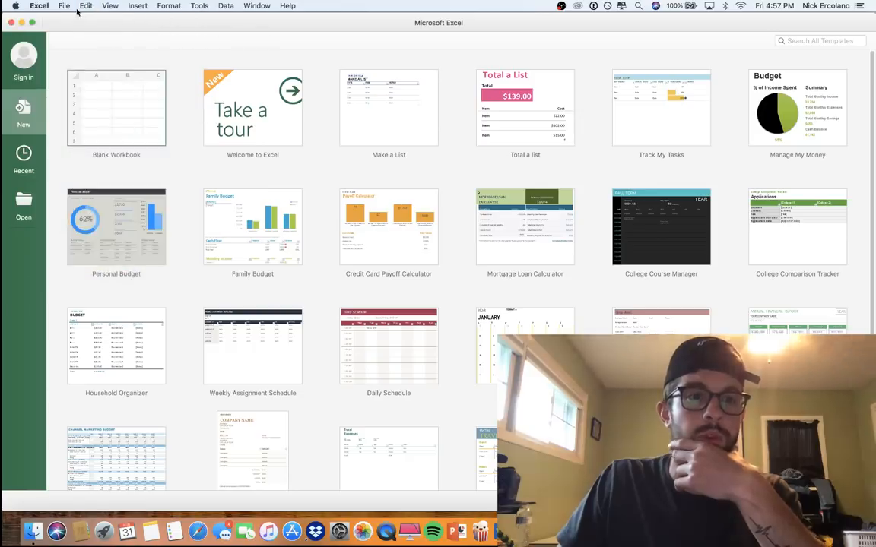
click(64, 5)
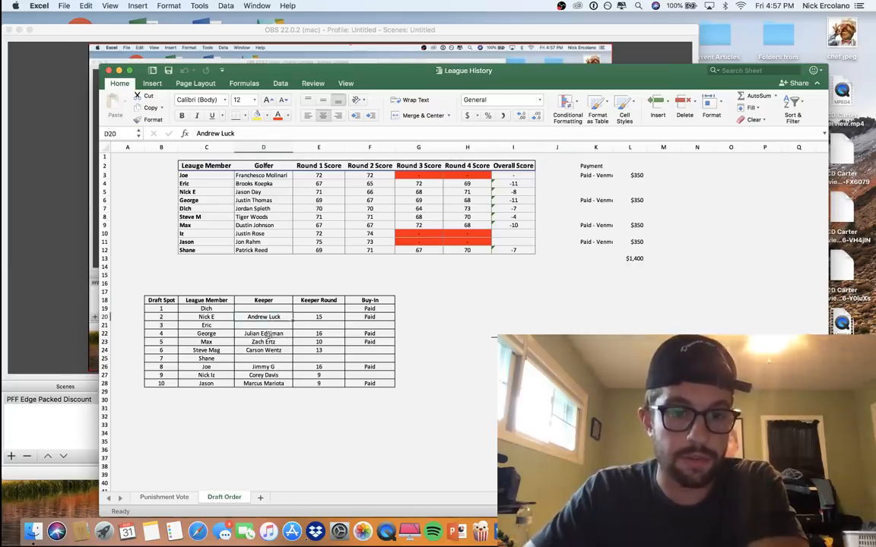
click(264, 333)
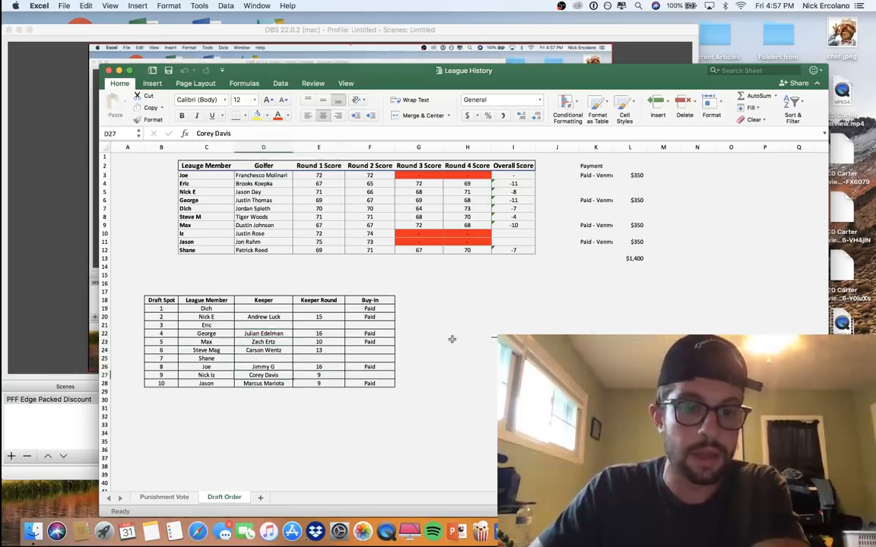
click(263, 383)
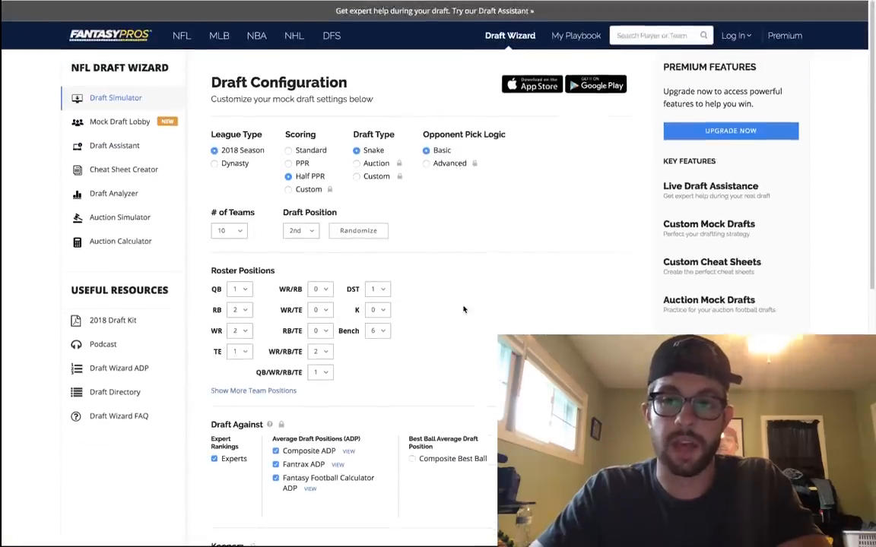
Start the 10-team half-PPR snake mock draft from the bottom of the configuration page
scroll(down, 3)
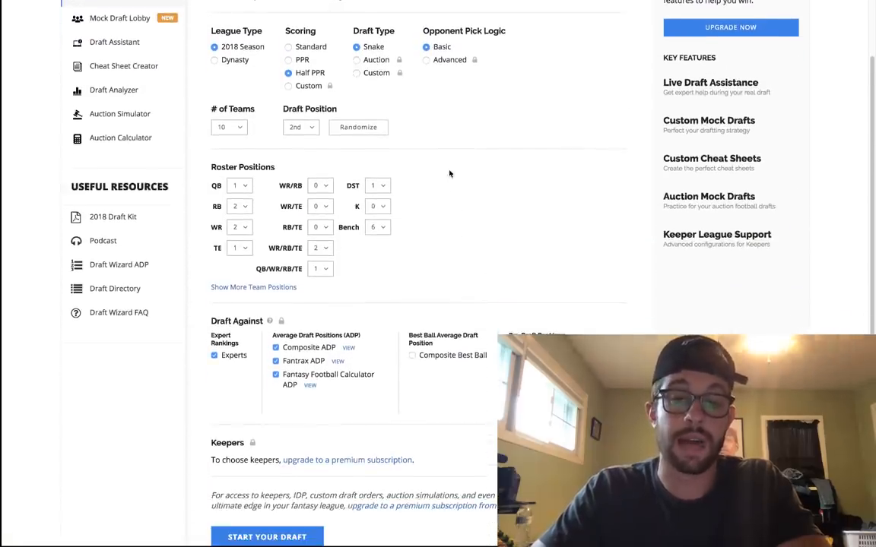
scroll(down, 3)
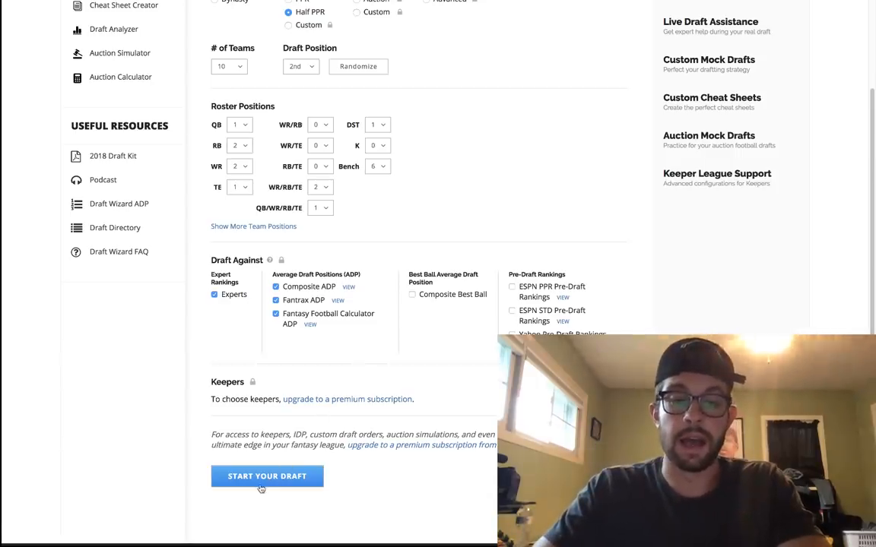
click(267, 476)
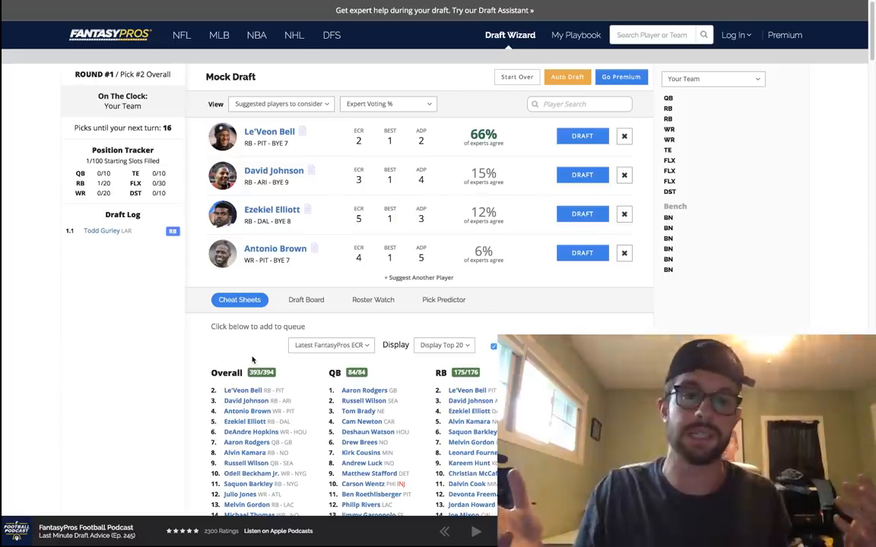
mouse_move(264, 148)
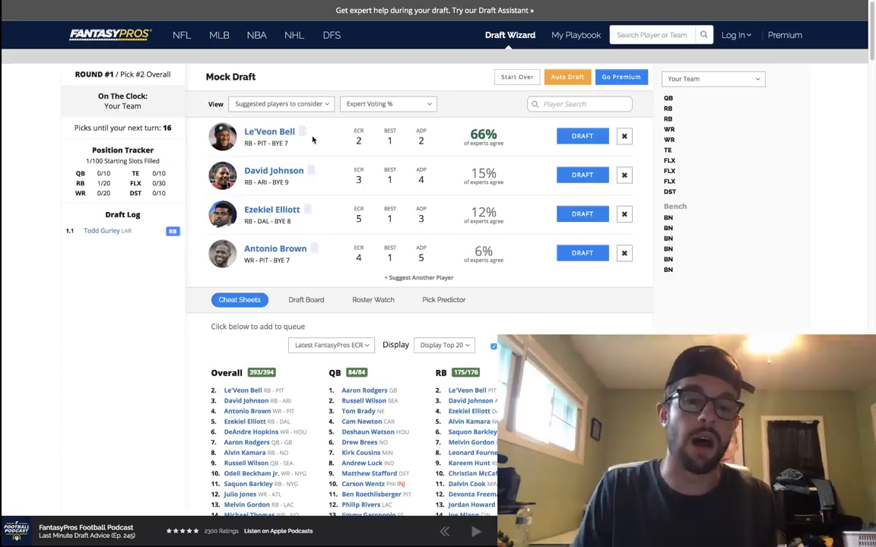
mouse_move(346, 178)
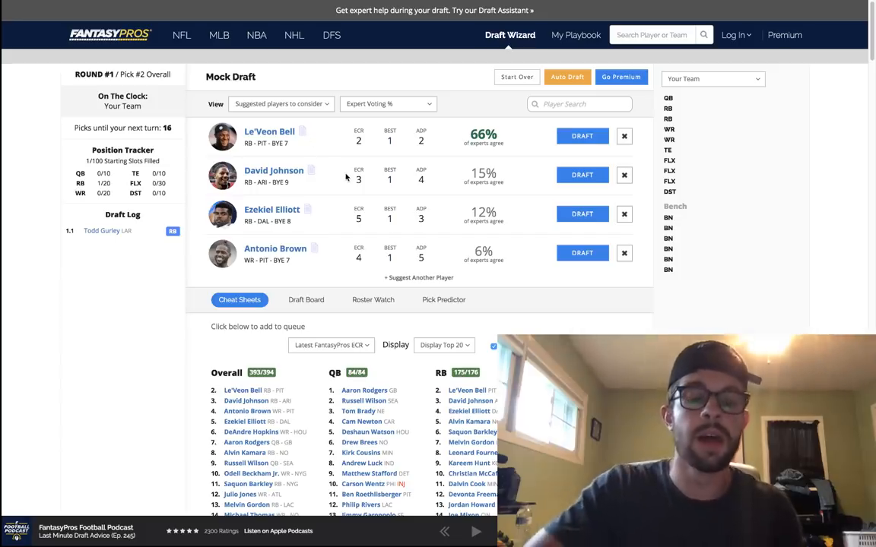
mouse_move(582, 136)
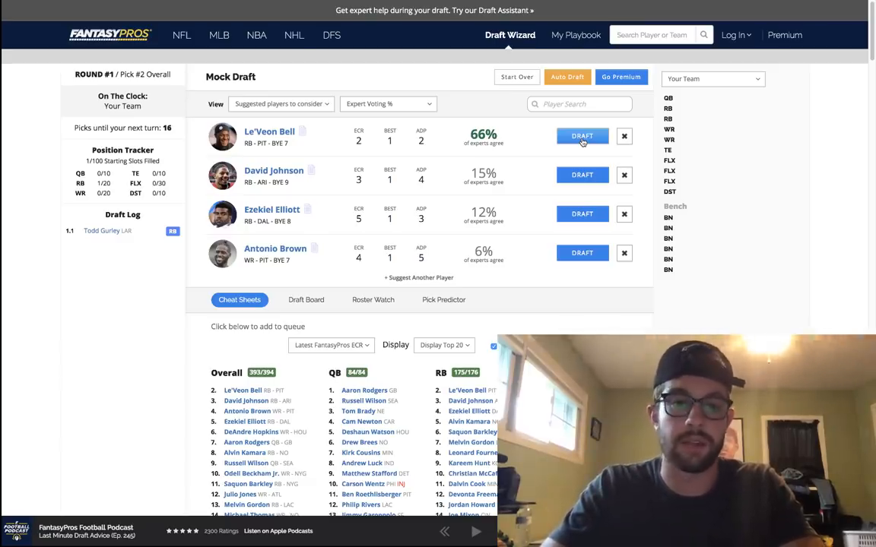
Draft Le'Veon Bell with round 1, pick 2
click(582, 136)
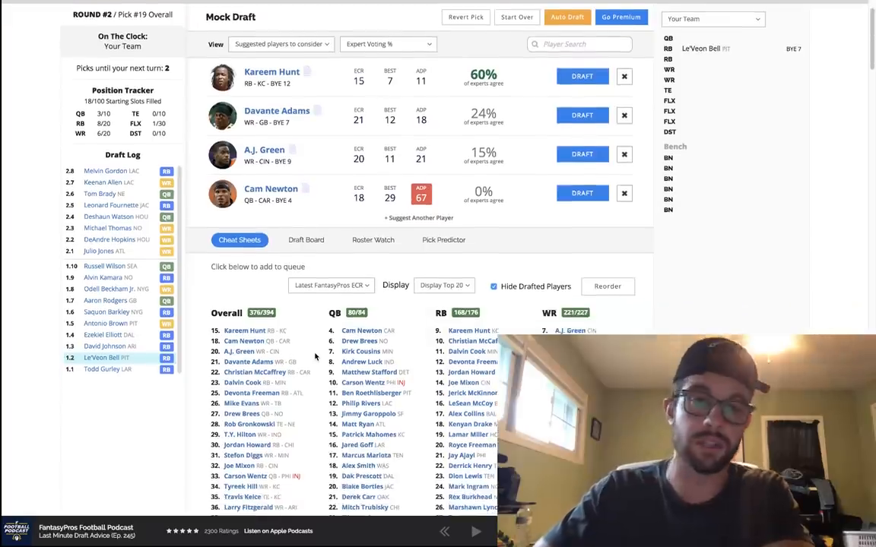
Scroll down the suggested players list for pick 19
scroll(down, 3)
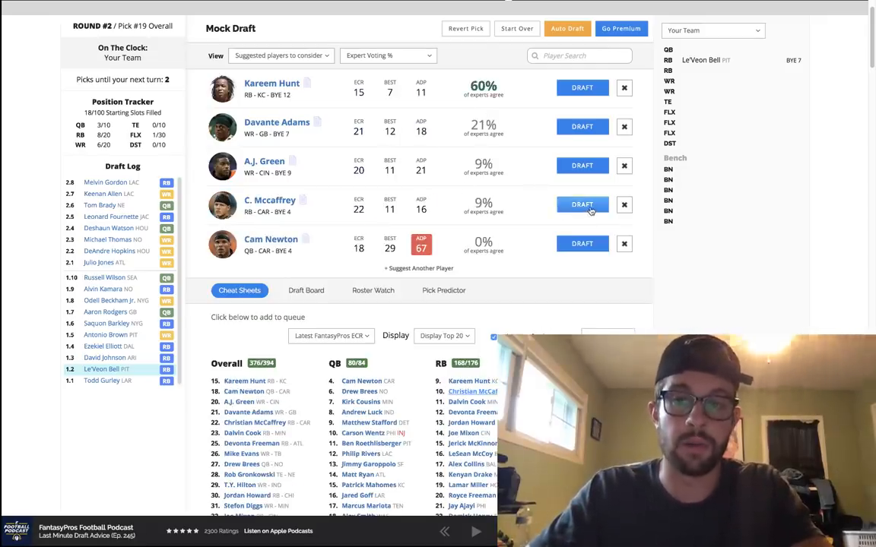
Draft Christian McCaffrey at pick 19, then scroll while picks 2.10 and 3.1 complete
click(581, 205)
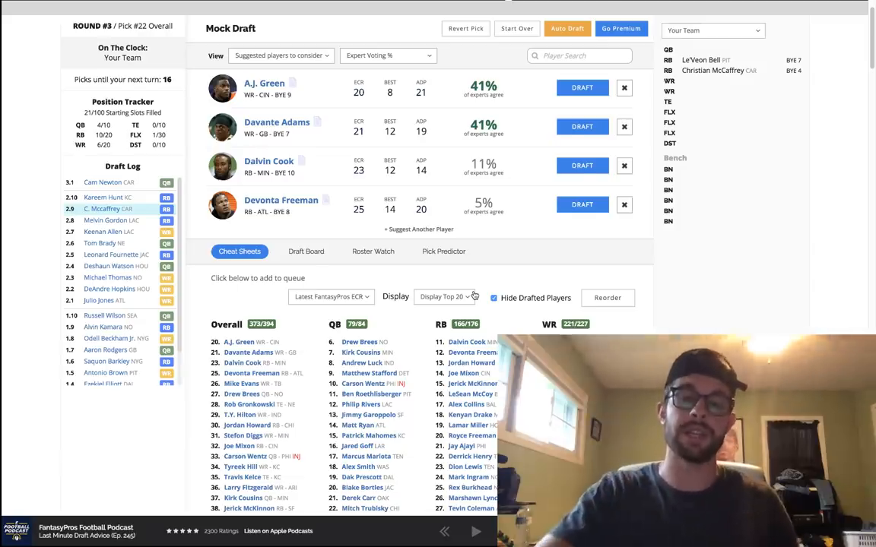
scroll(down, 3)
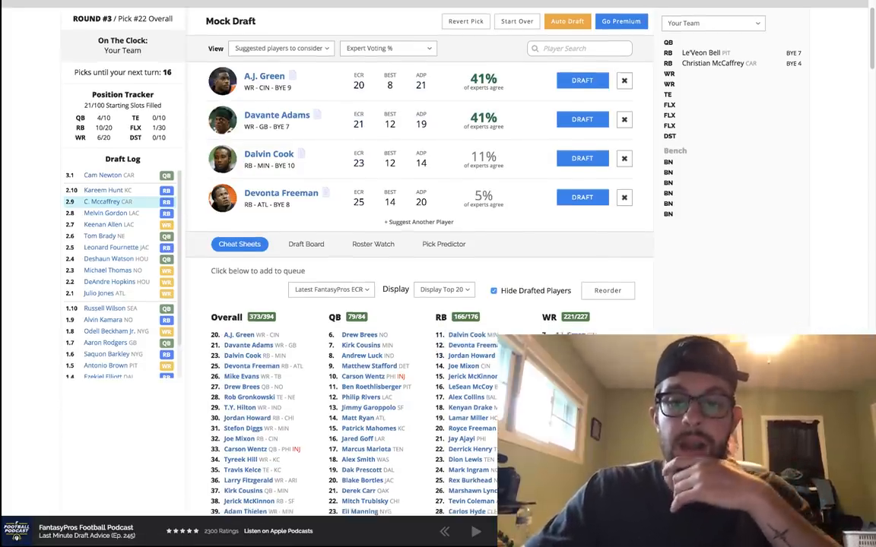
Scroll through the draft board around the Devonta Freeman pick at 22
scroll(down, 3)
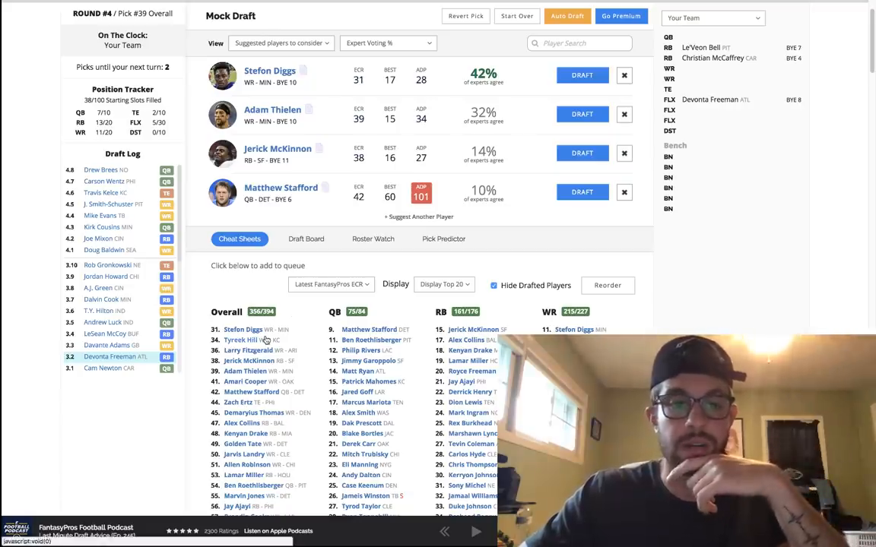
scroll(down, 3)
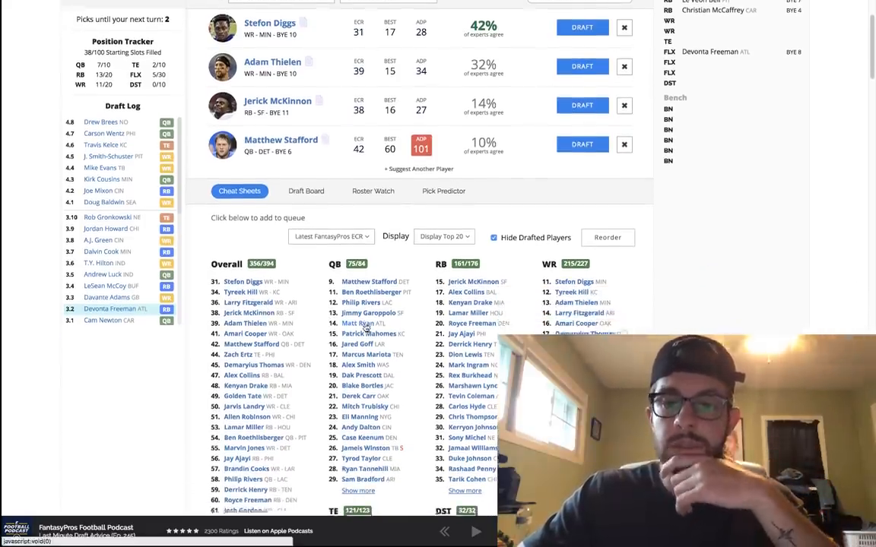
scroll(down, 3)
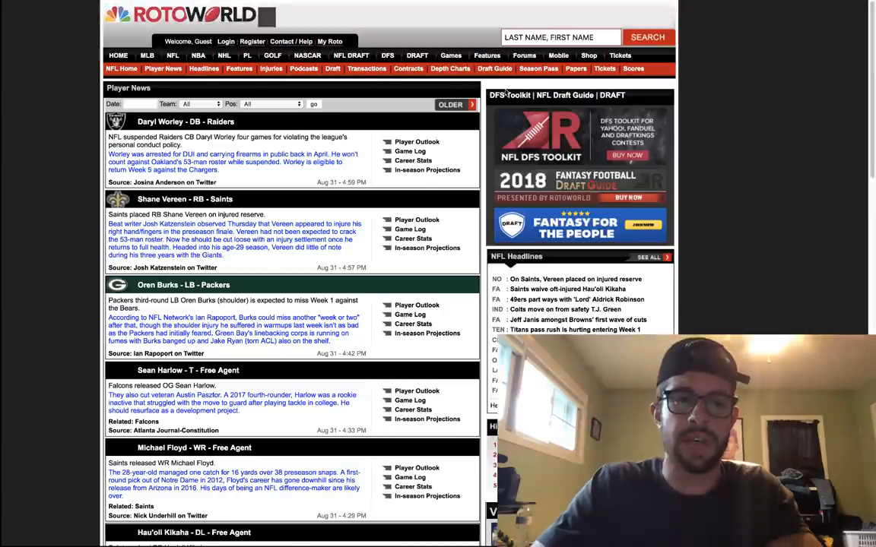
Search Rotoworld player news for 'thielen'
text(thielen)
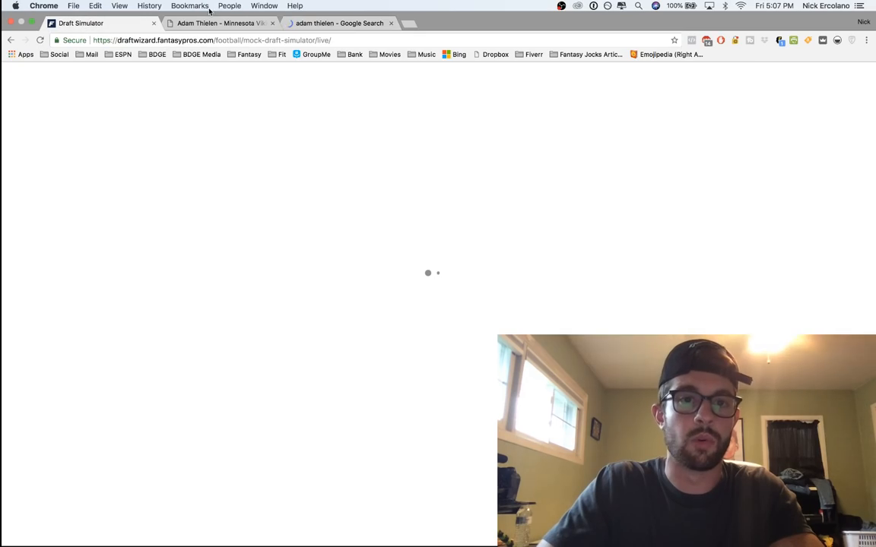
Switch to the 'adam thielen - Google Search' tab and scroll through the results
click(338, 23)
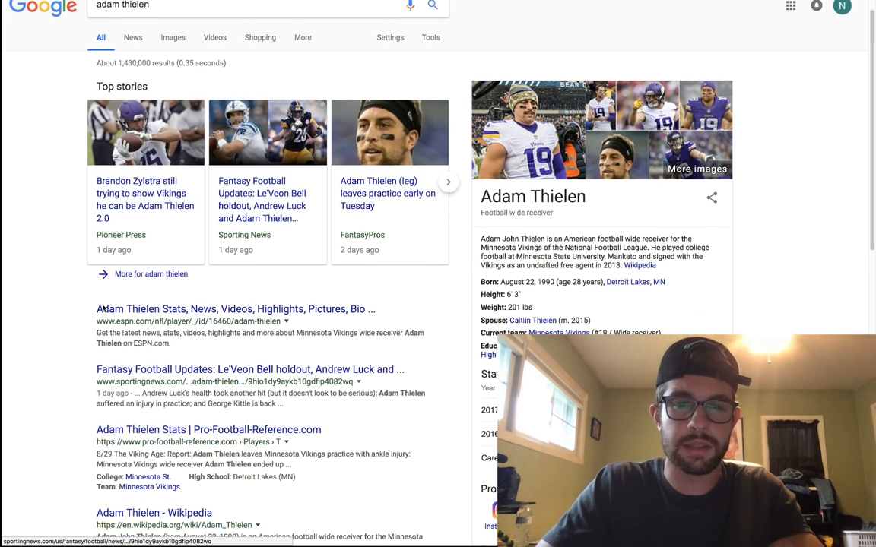
scroll(down, 3)
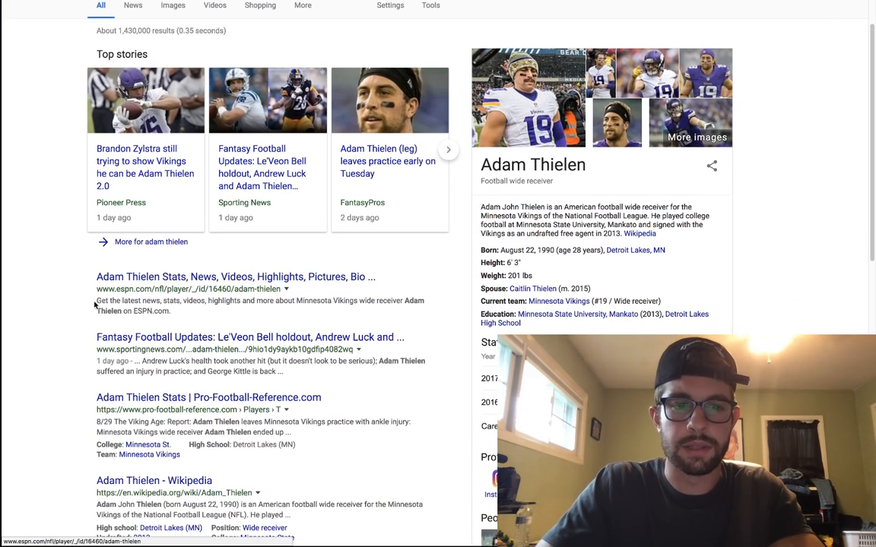
scroll(down, 3)
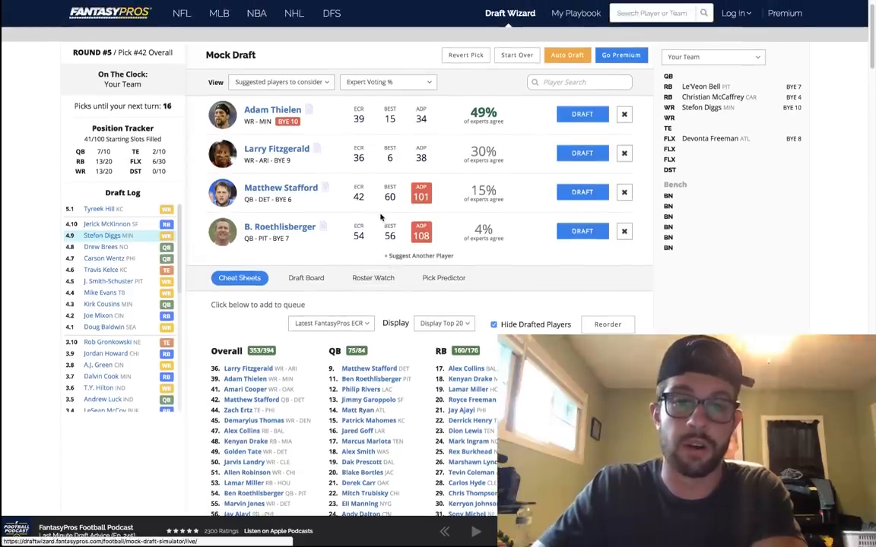
Scroll through the suggested players and Cheat Sheets rankings before the round 6 pick
scroll(down, 3)
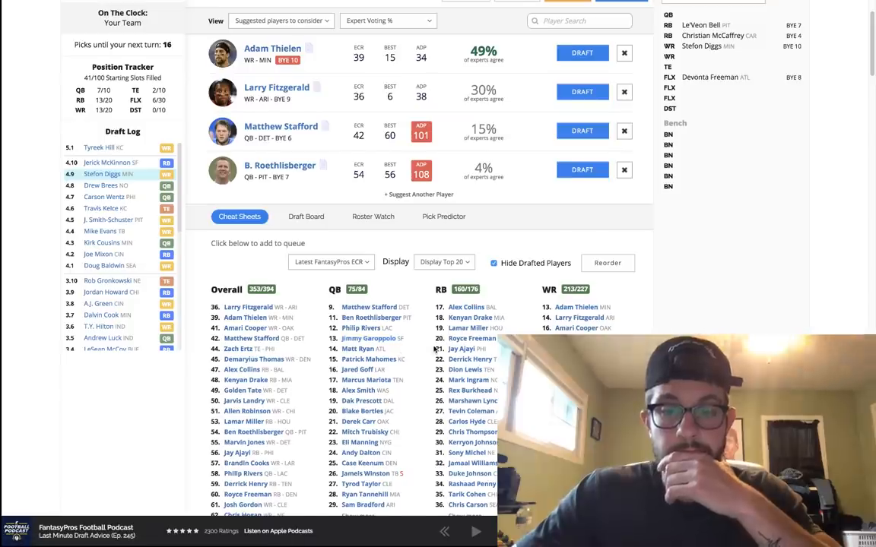
scroll(down, 3)
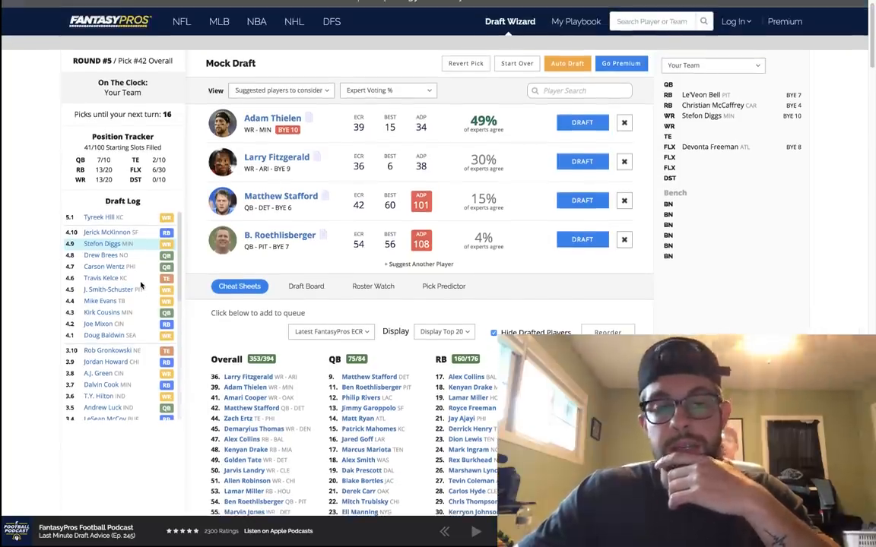
scroll(down, 3)
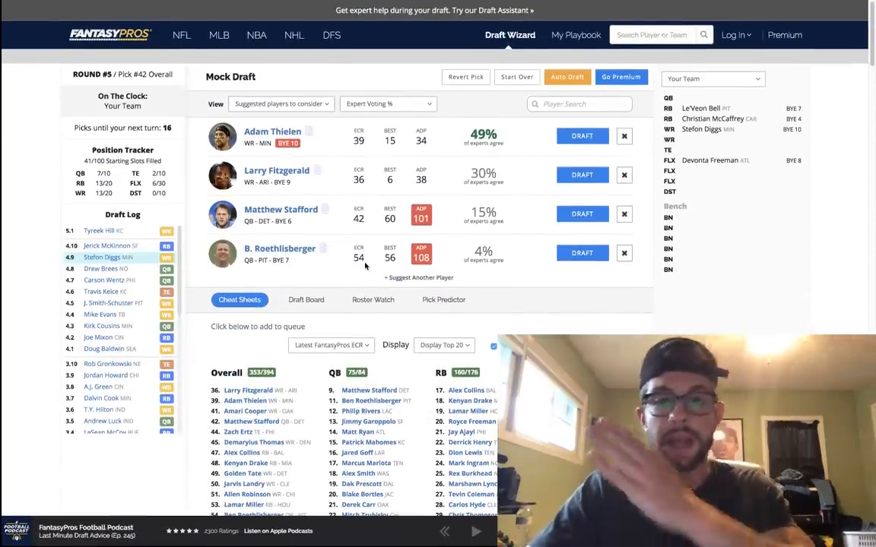
mouse_move(358, 257)
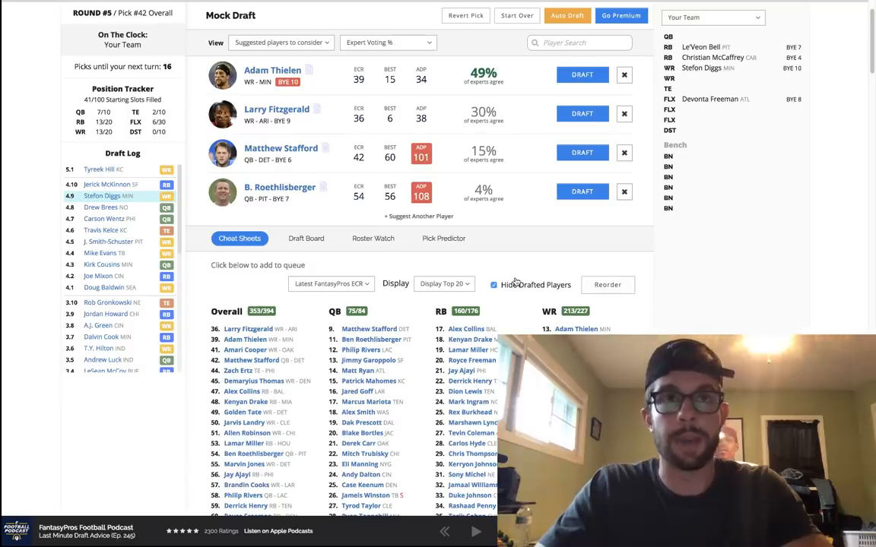
mouse_move(404, 419)
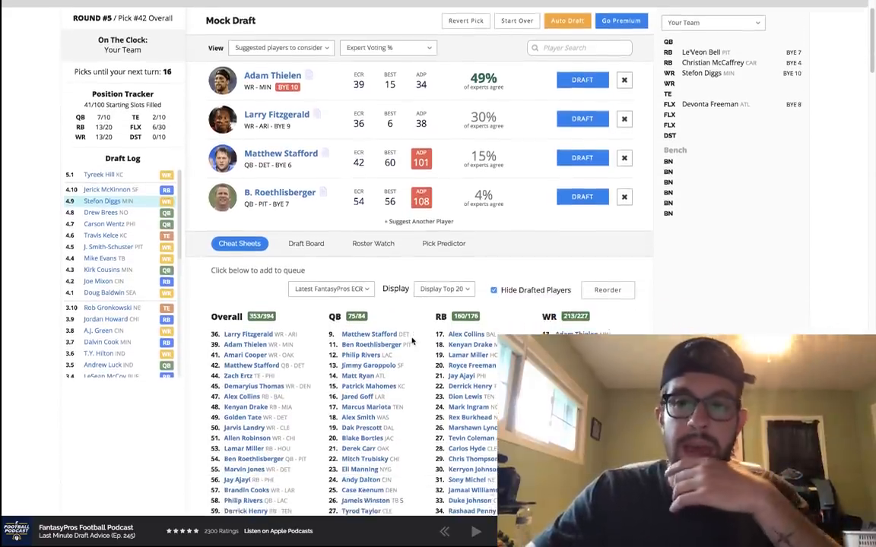
scroll(down, 3)
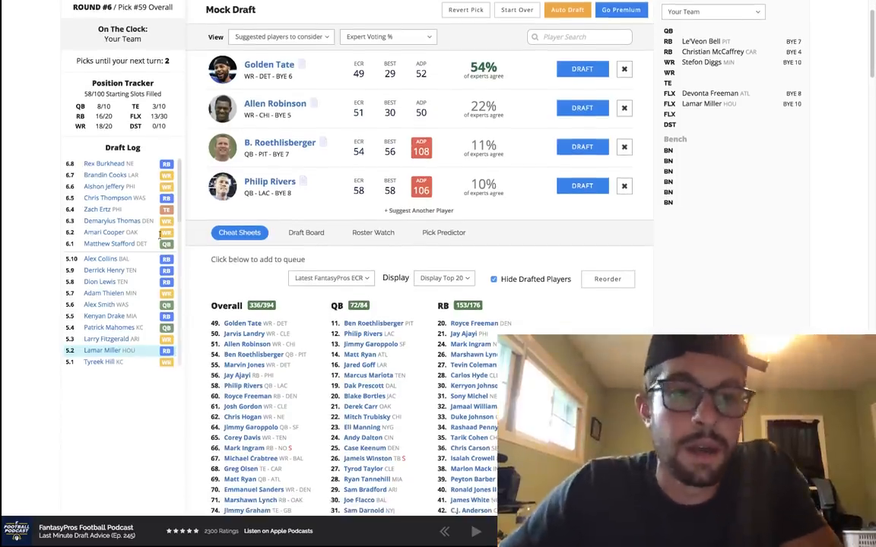
scroll(down, 3)
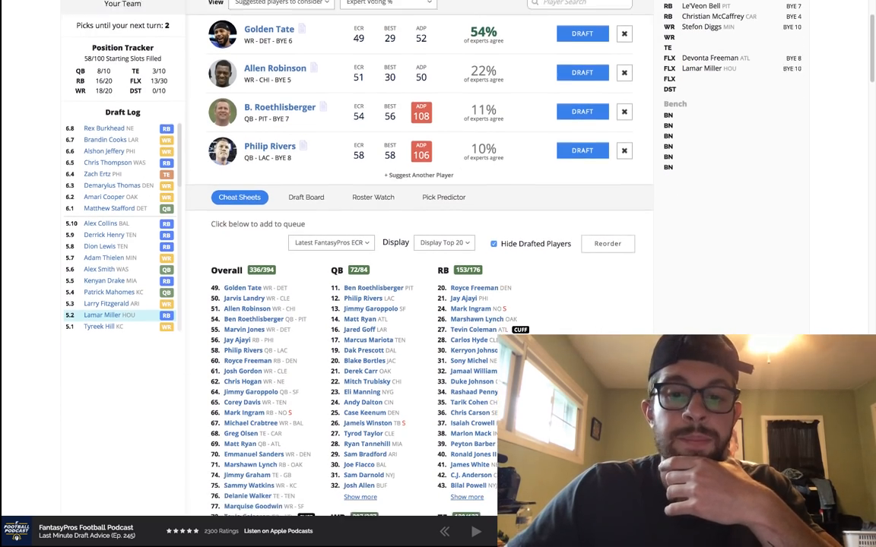
scroll(down, 3)
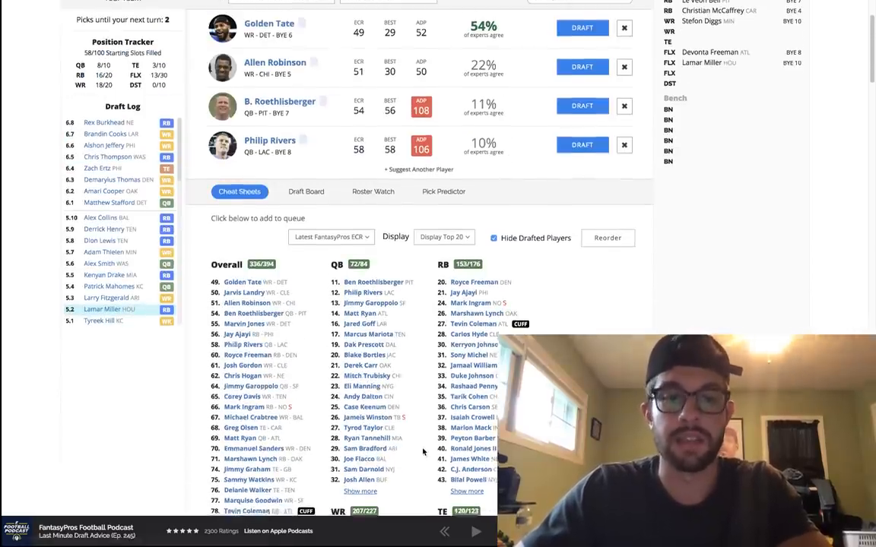
scroll(down, 3)
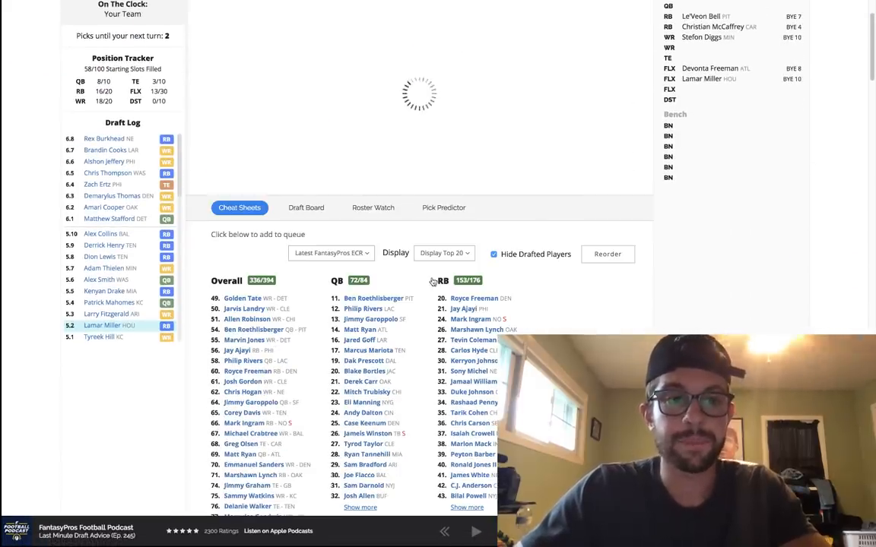
Draft quarterback Matt Ryan, then scroll the suggestions and cheat sheet at round 8, pick 79
click(582, 43)
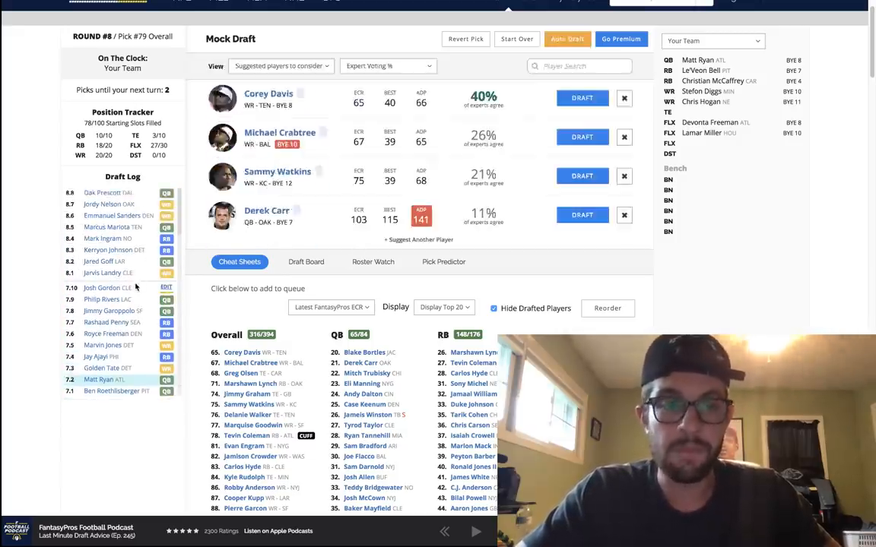
scroll(down, 3)
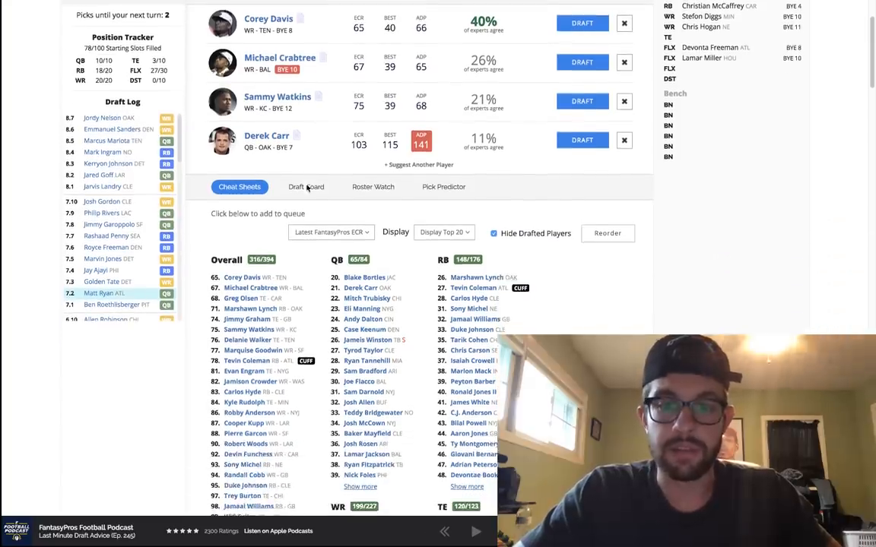
scroll(down, 3)
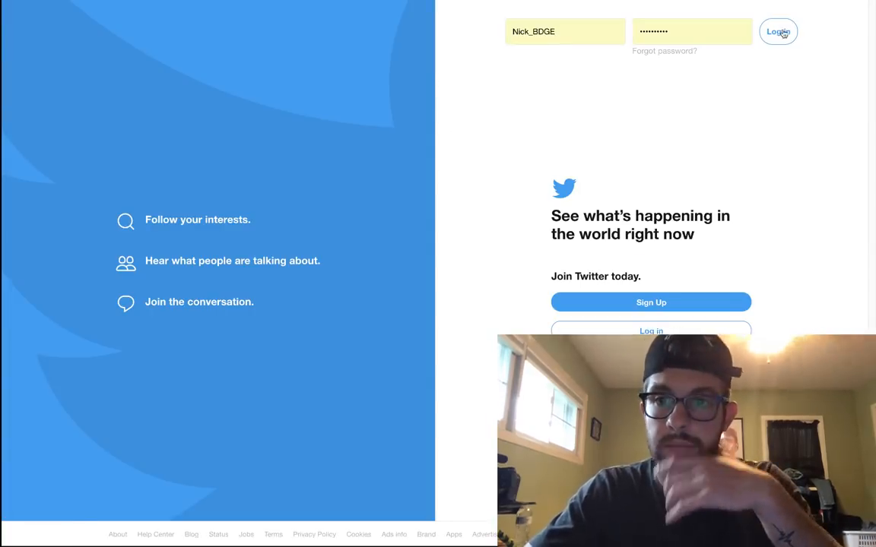
Log in to Twitter with Remember me ticked, then switch to the Adam Thielen page
click(778, 31)
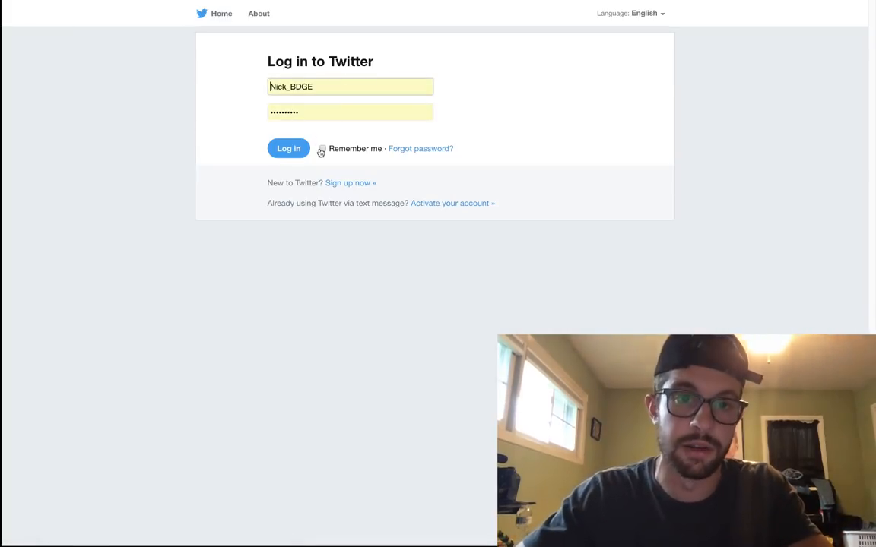
click(288, 149)
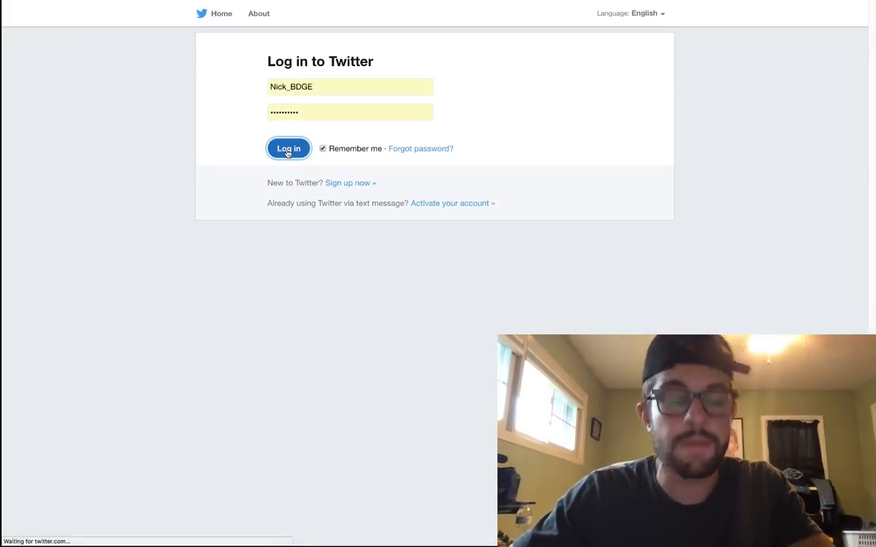
click(288, 148)
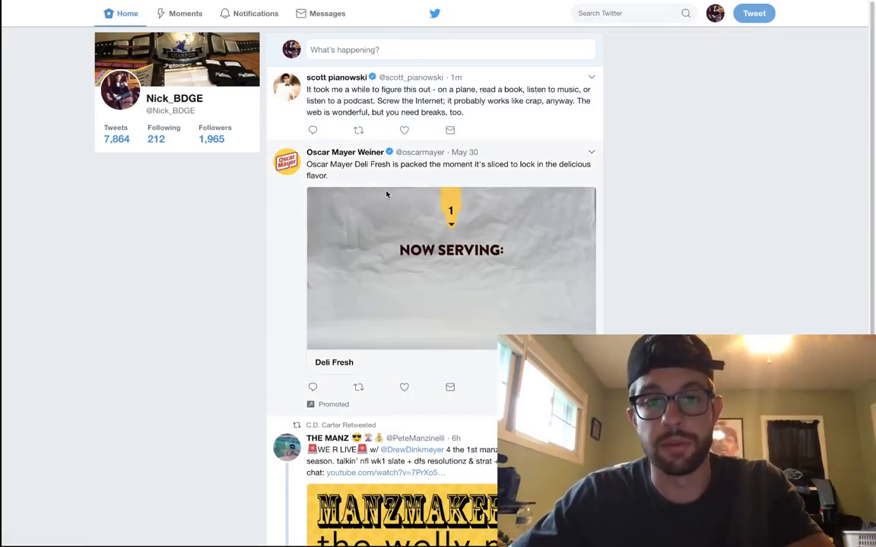
mouse_move(167, 251)
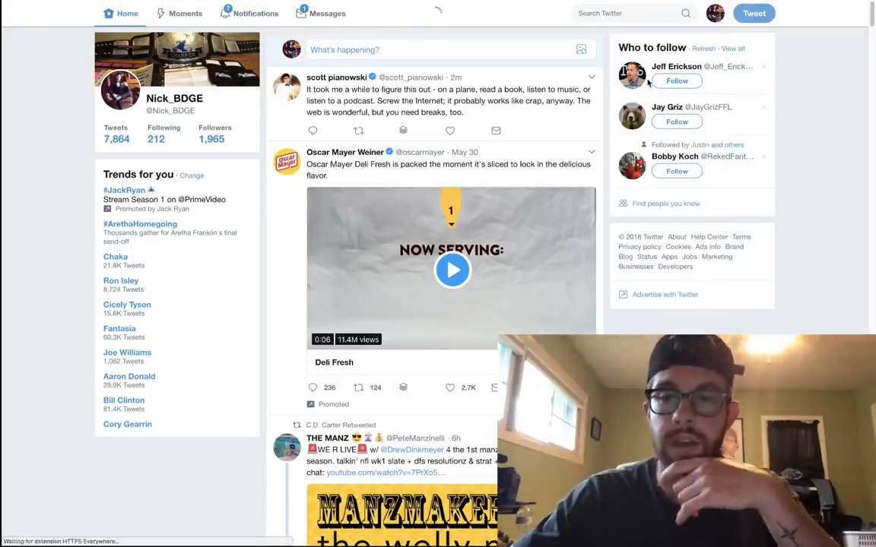
click(220, 23)
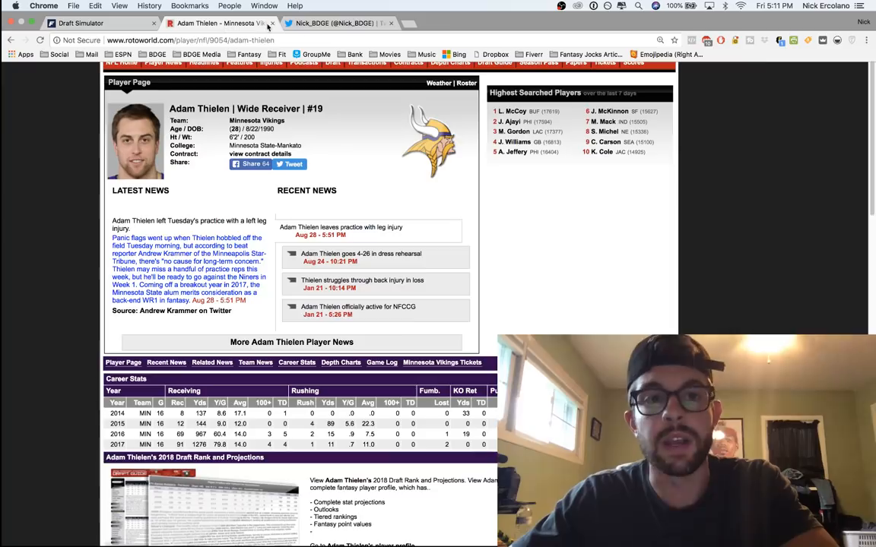
Scroll the Twitter profile down to the Jamaal Williams top-15 running back tweet, then return to the draft
click(334, 23)
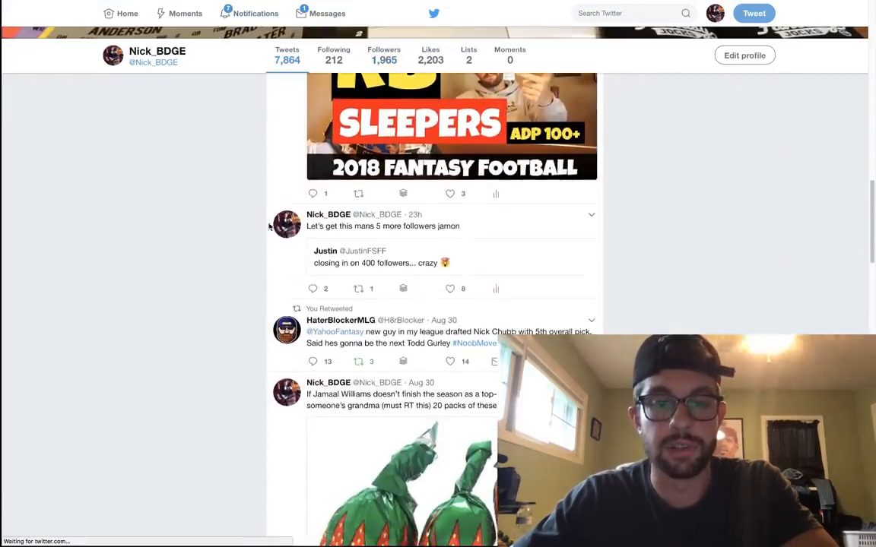
scroll(down, 3)
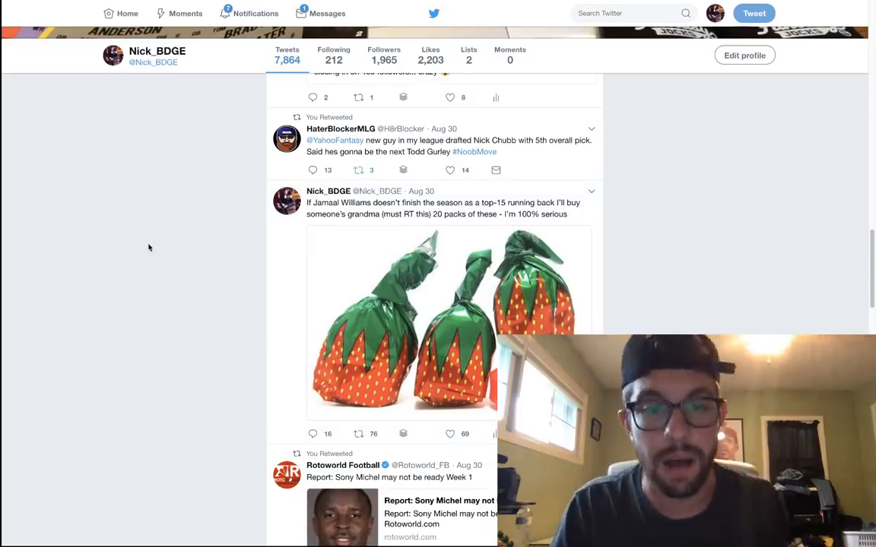
mouse_move(333, 312)
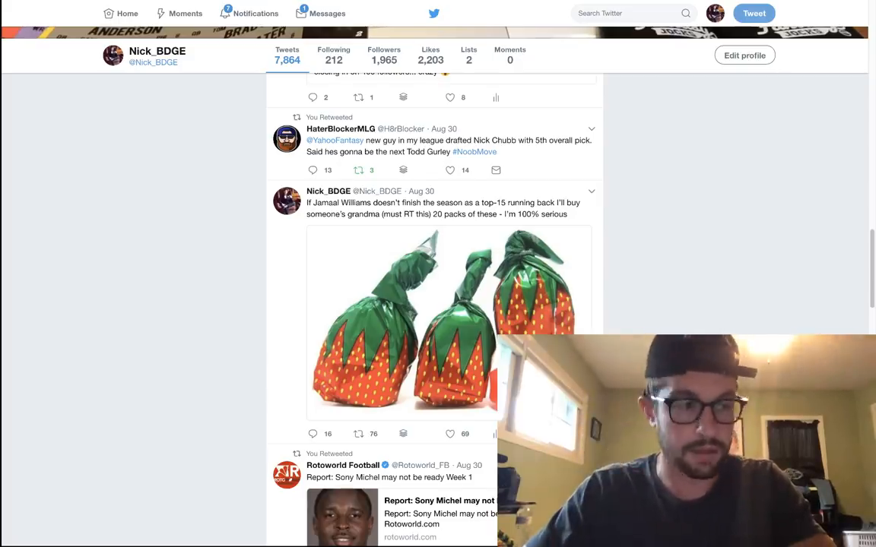
mouse_move(616, 300)
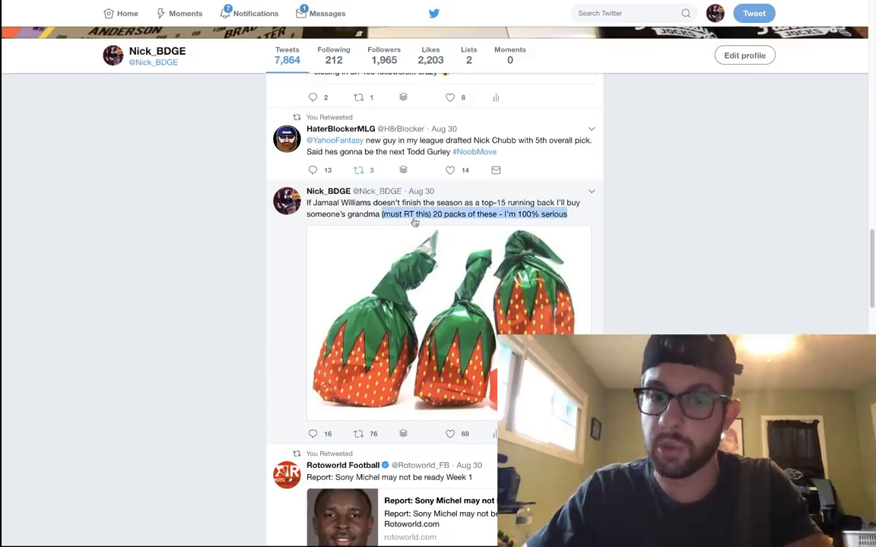
scroll(down, 3)
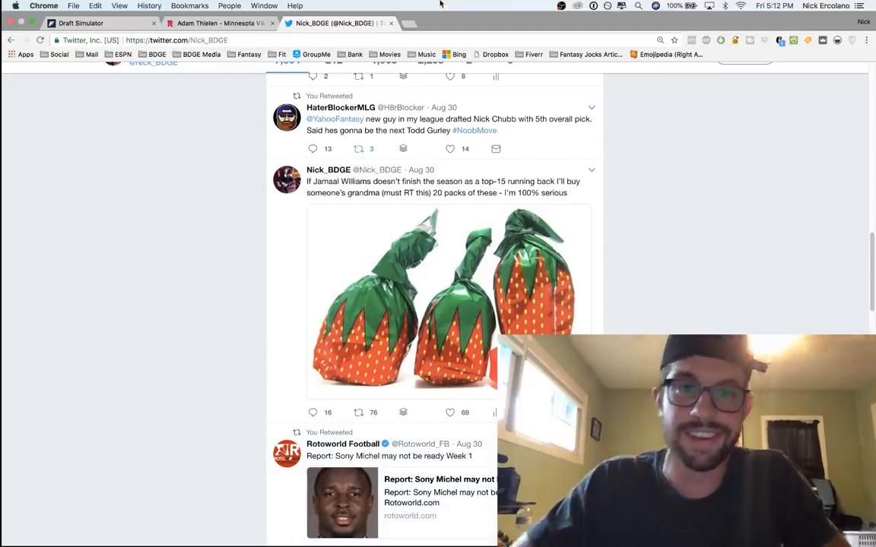
click(82, 23)
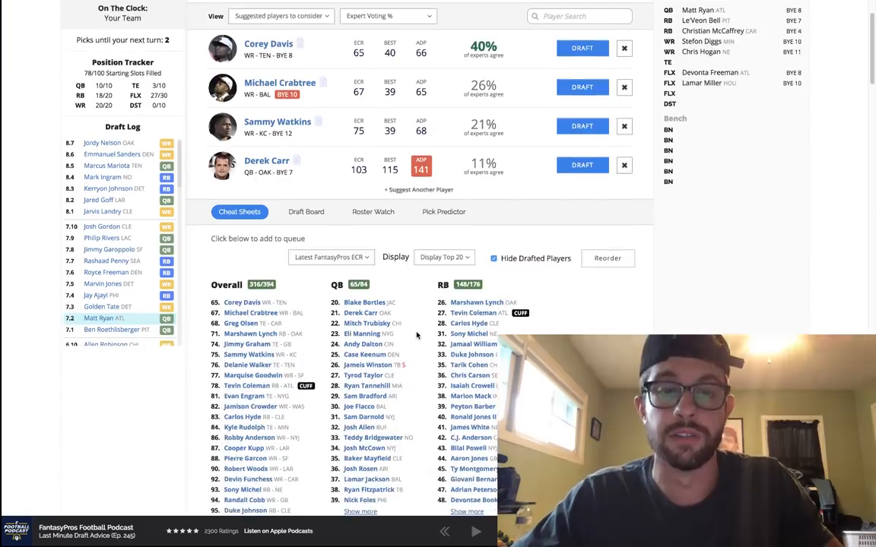
scroll(down, 3)
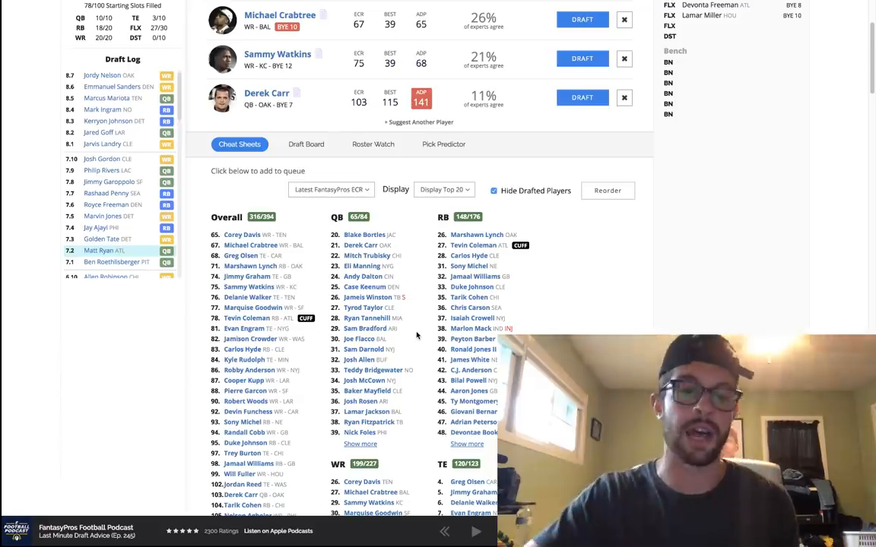
scroll(down, 3)
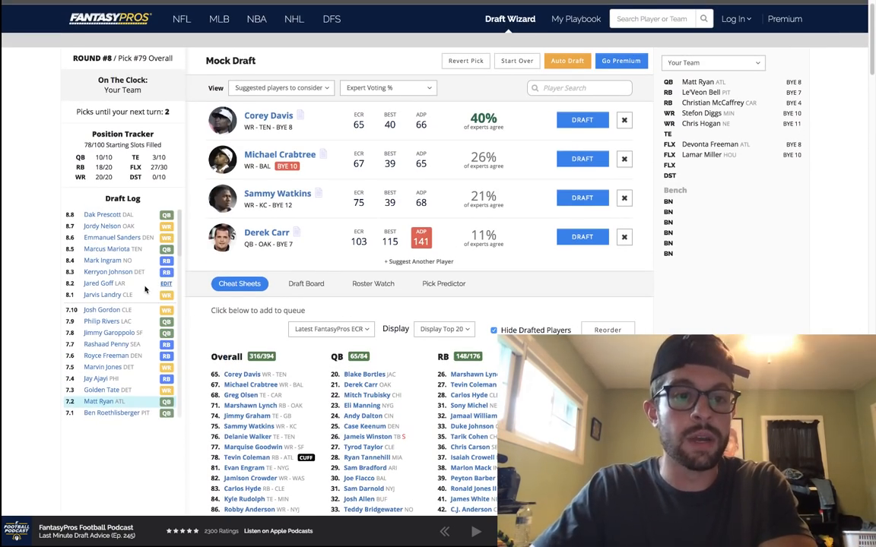
scroll(down, 3)
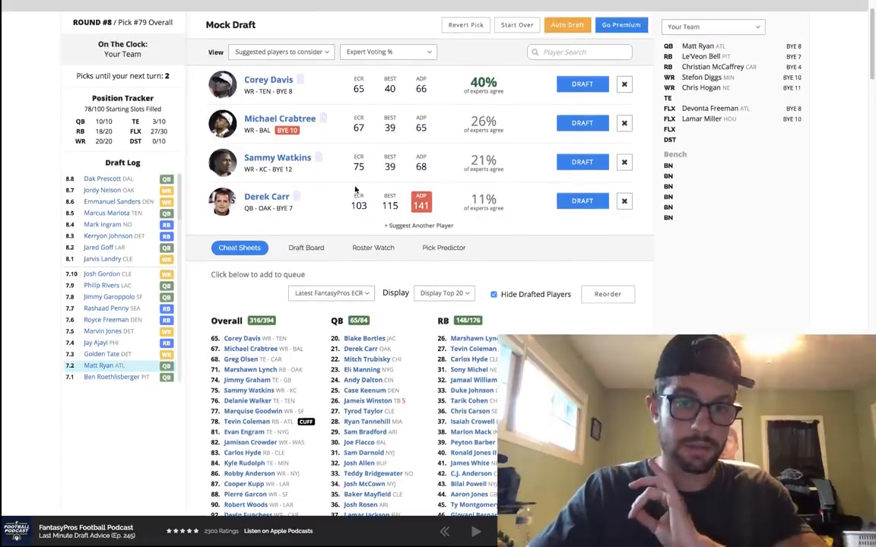
scroll(down, 3)
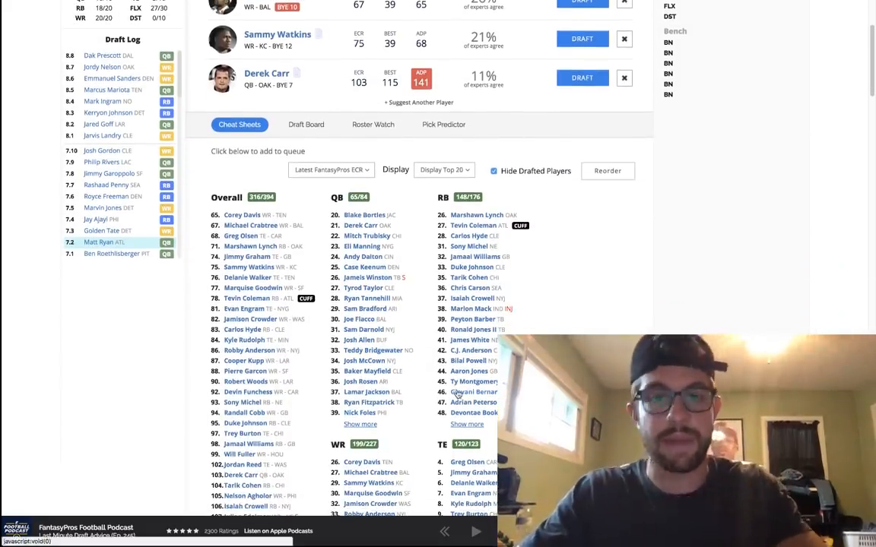
scroll(down, 3)
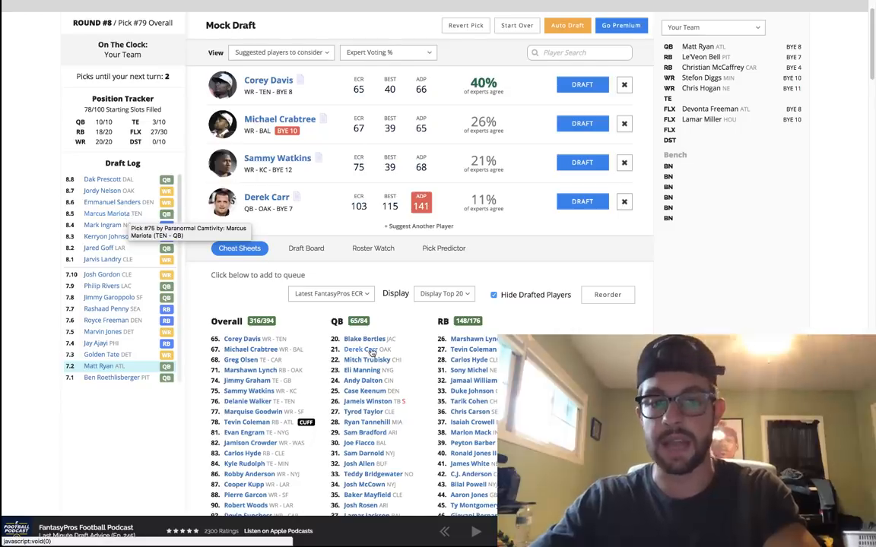
Scroll the suggested players to find Tevin Coleman for the third flex spot
scroll(down, 3)
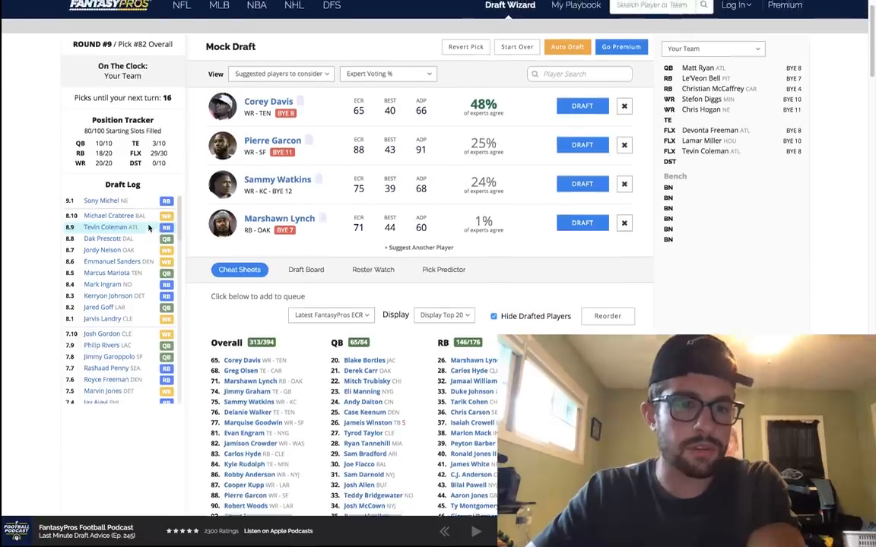
scroll(down, 3)
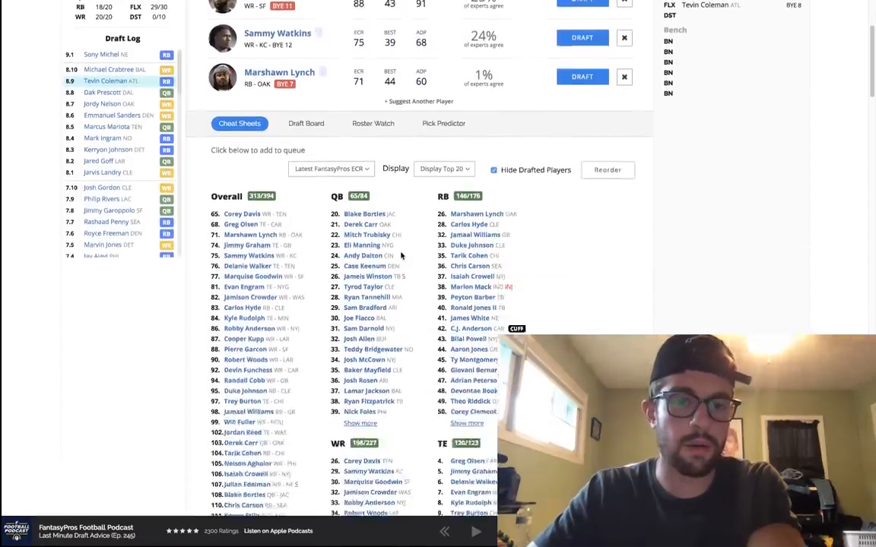
scroll(down, 3)
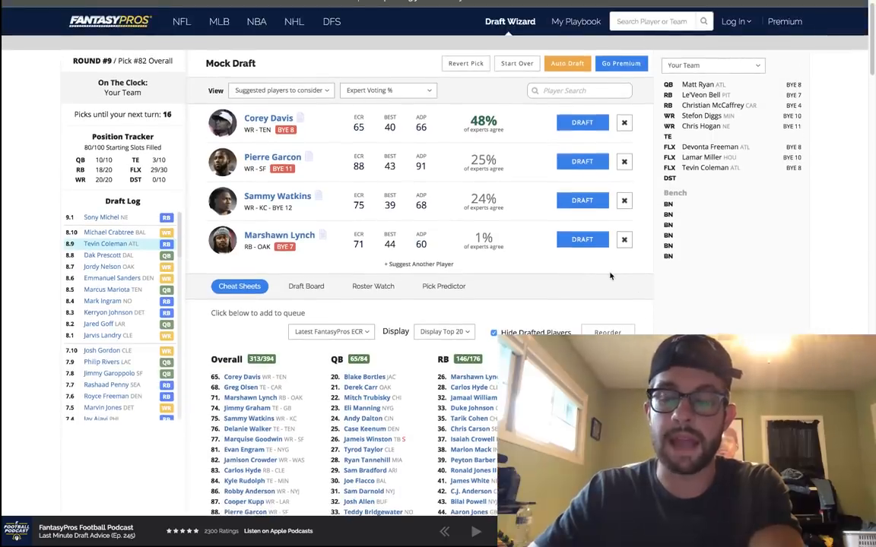
scroll(down, 3)
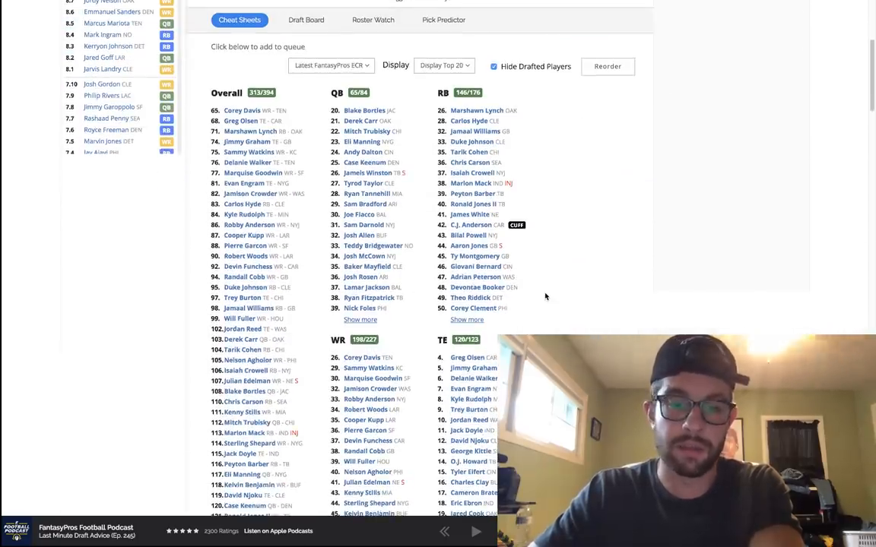
scroll(down, 3)
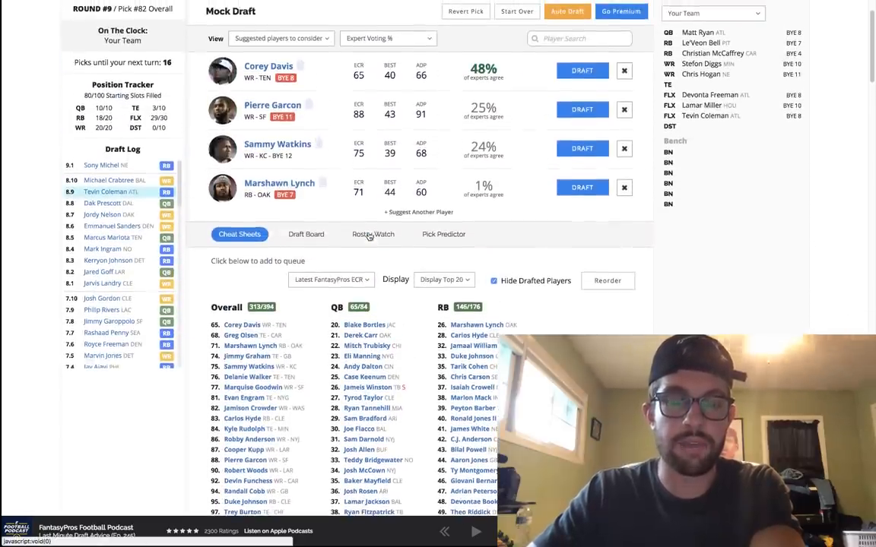
scroll(down, 3)
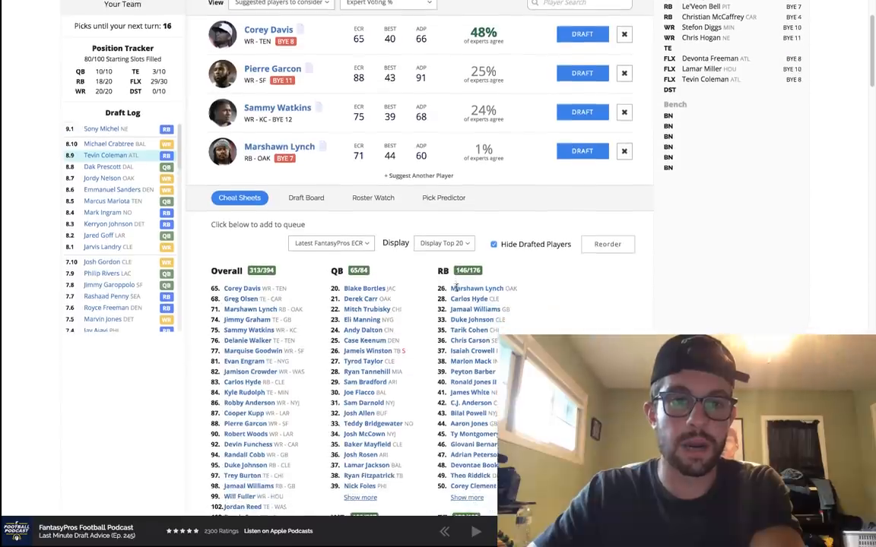
scroll(down, 3)
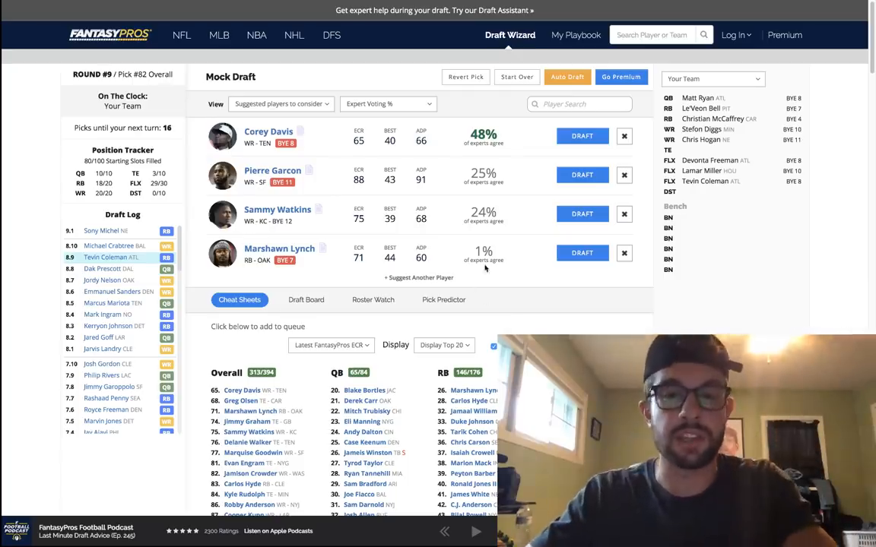
mouse_move(529, 223)
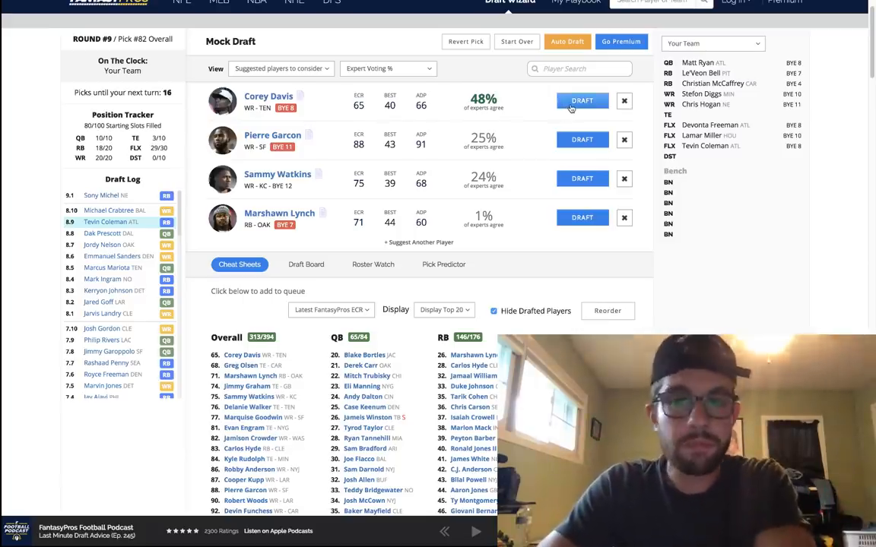
Draft wide receiver Corey Davis at pick 82 and browse the suggestions
click(581, 100)
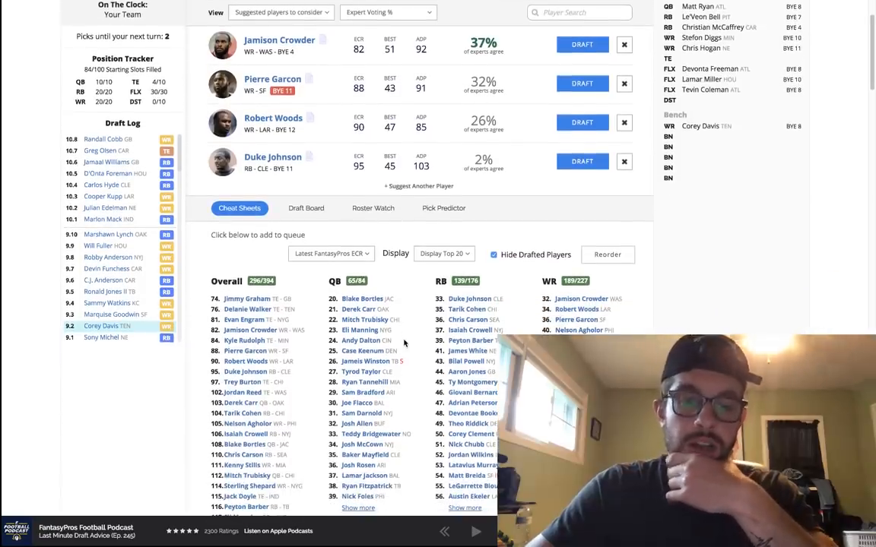
scroll(down, 3)
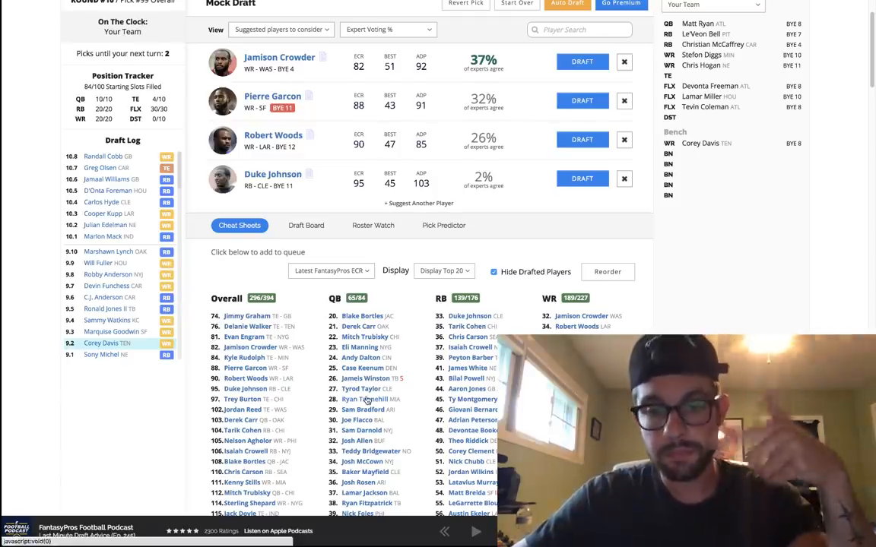
scroll(down, 3)
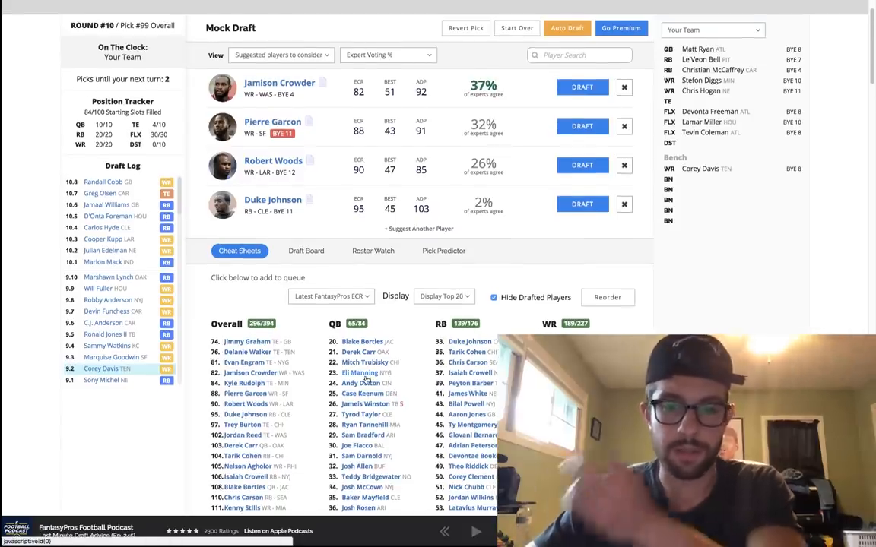
Scroll the suggestions and draft running back Peyton Barber at pick 99
scroll(down, 3)
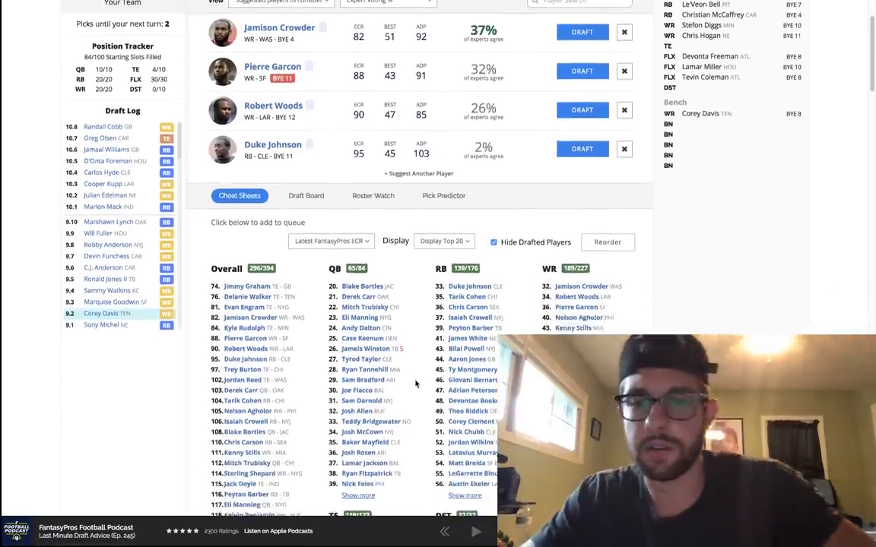
scroll(down, 3)
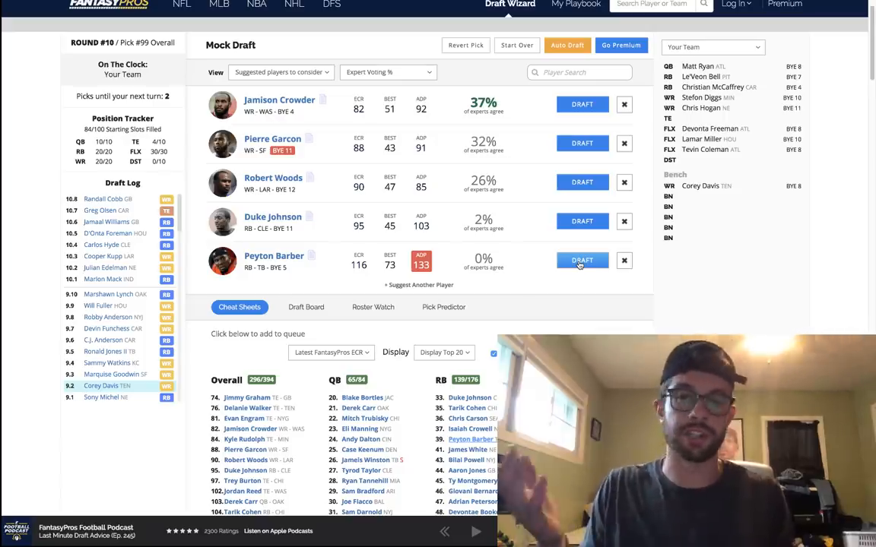
click(582, 261)
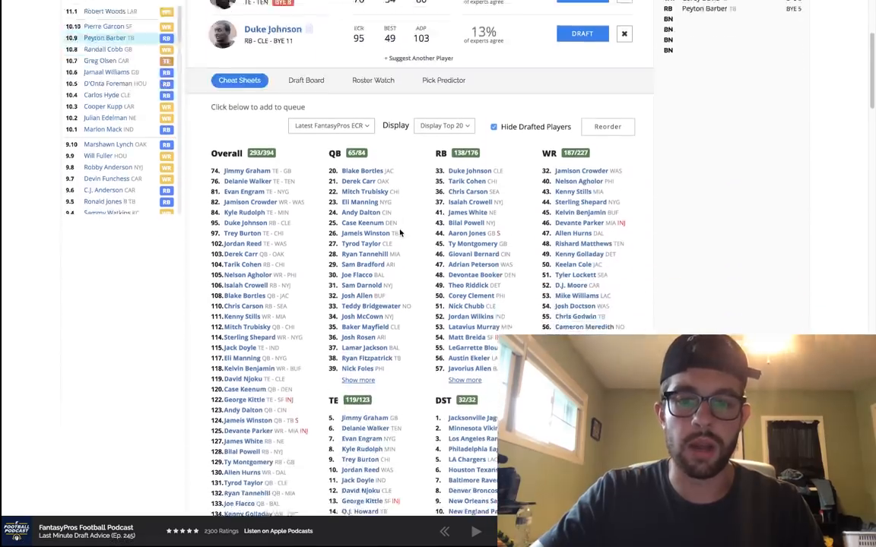
Scroll the suggestions and draft Mitch Trubisky as backup quarterback at pick 102
scroll(down, 3)
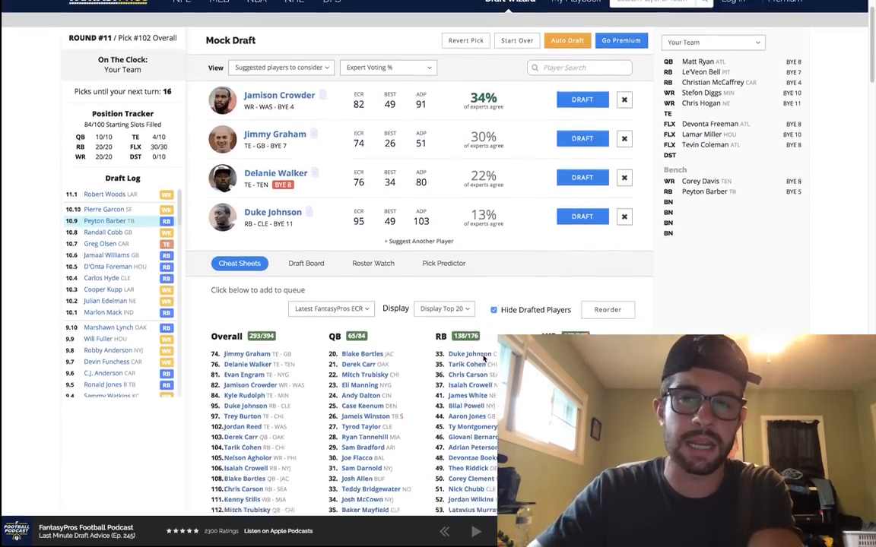
scroll(down, 3)
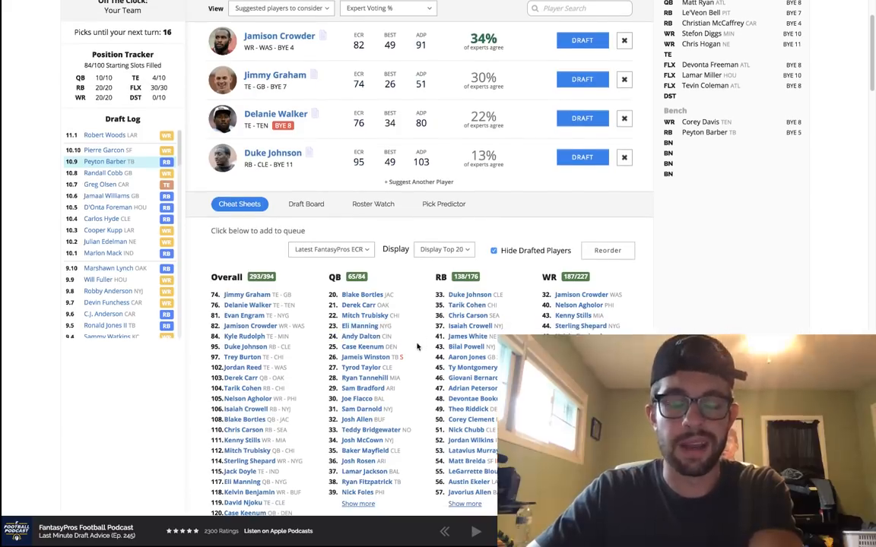
mouse_move(422, 330)
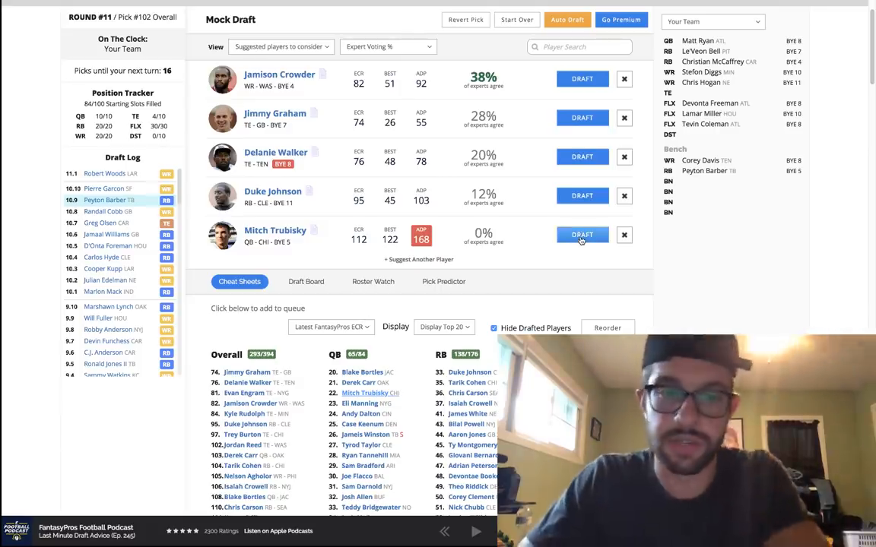
click(582, 234)
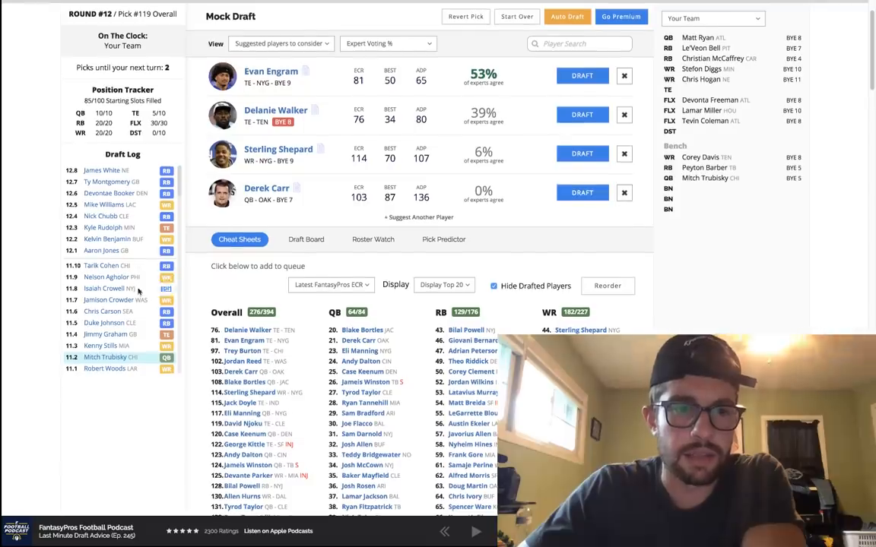
Scroll the suggestions panel and draft Keelan Cole to the bench at pick 119
scroll(down, 3)
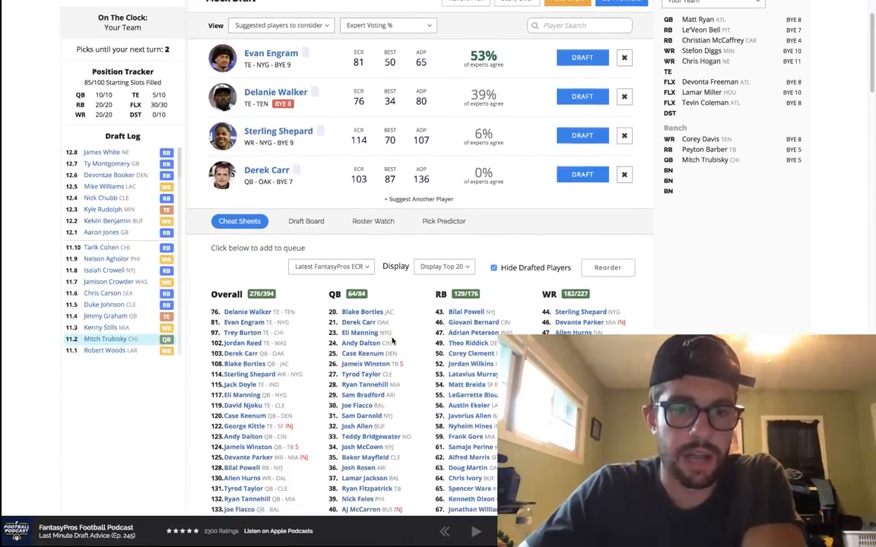
scroll(down, 3)
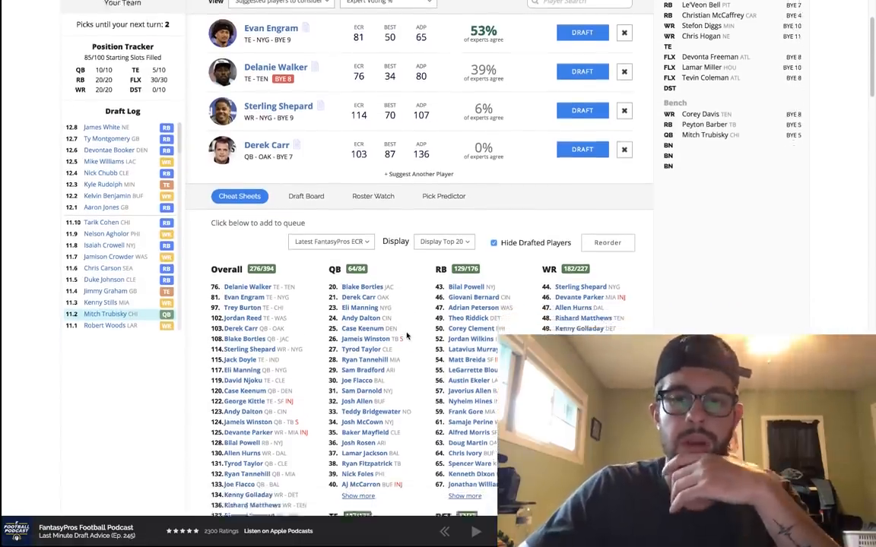
scroll(down, 3)
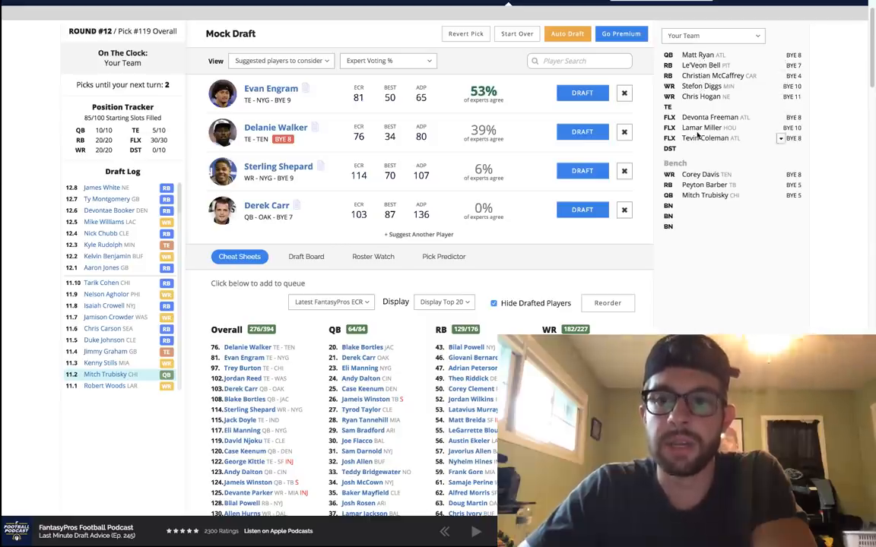
scroll(down, 3)
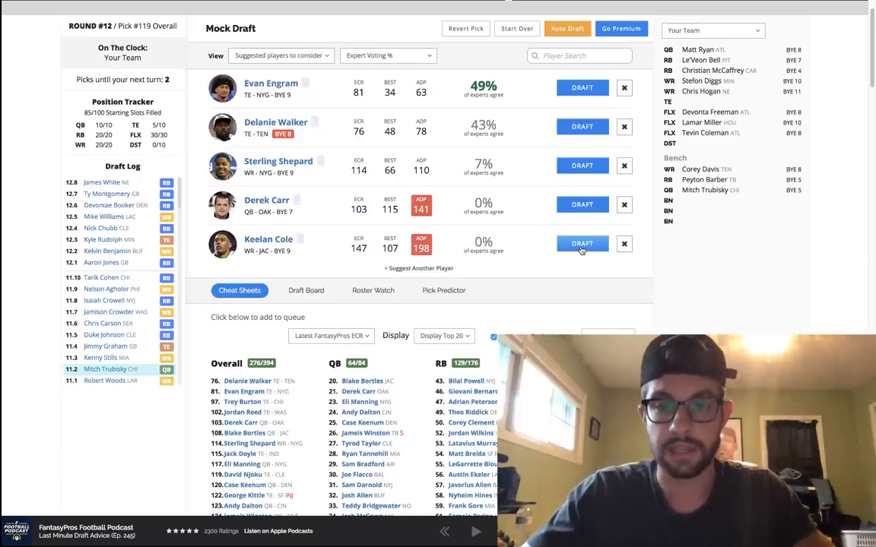
click(582, 243)
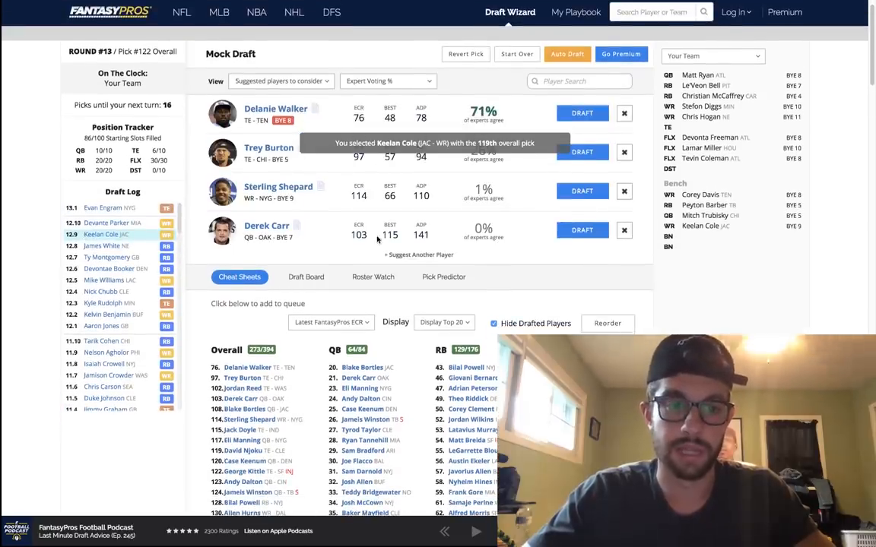
Scroll the player lists as Delanie Walker (pick 122) and Anthony Miller (pick 139) join the roster
scroll(down, 3)
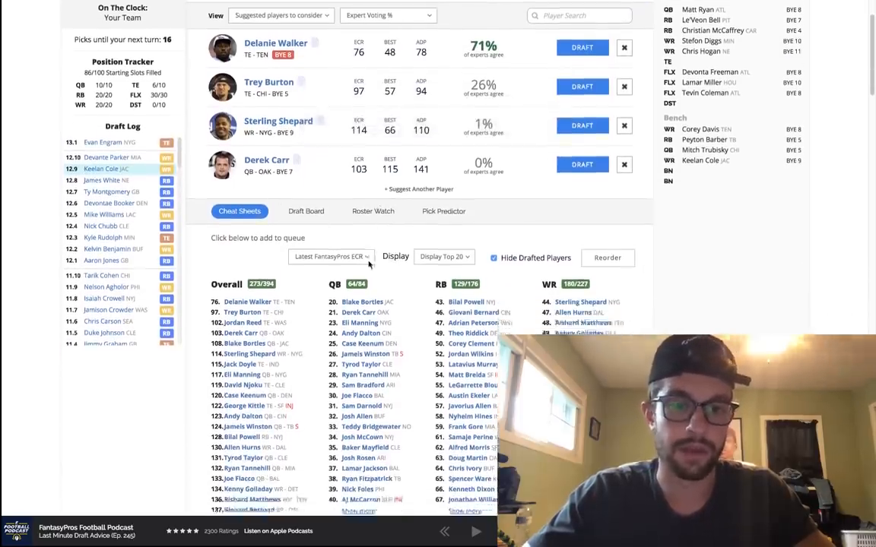
scroll(down, 3)
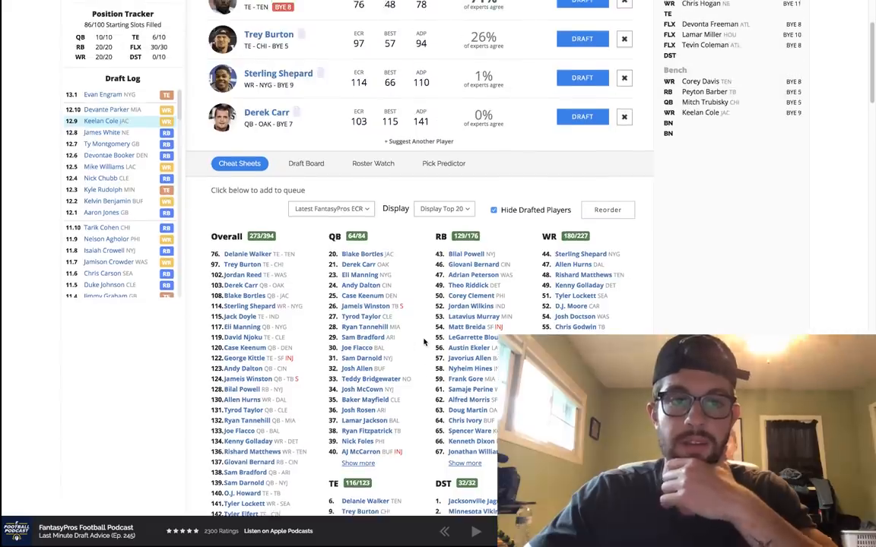
scroll(down, 3)
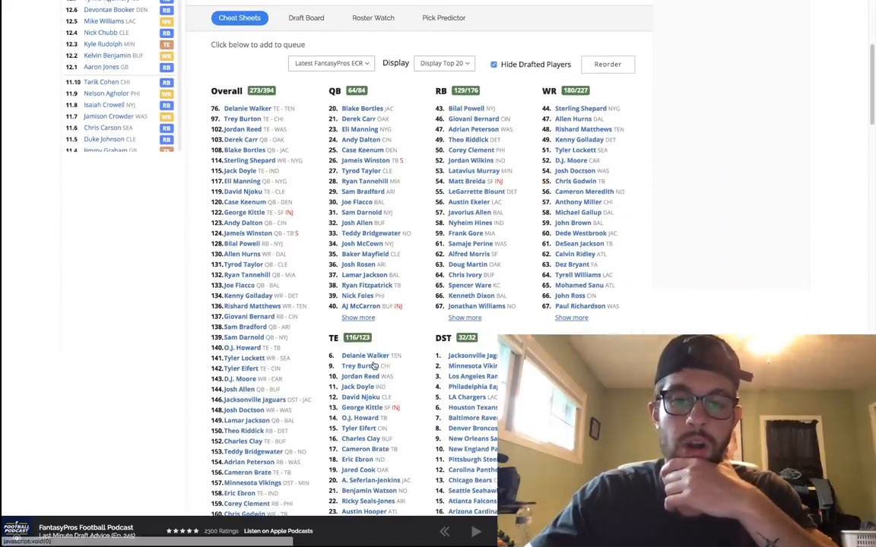
scroll(down, 3)
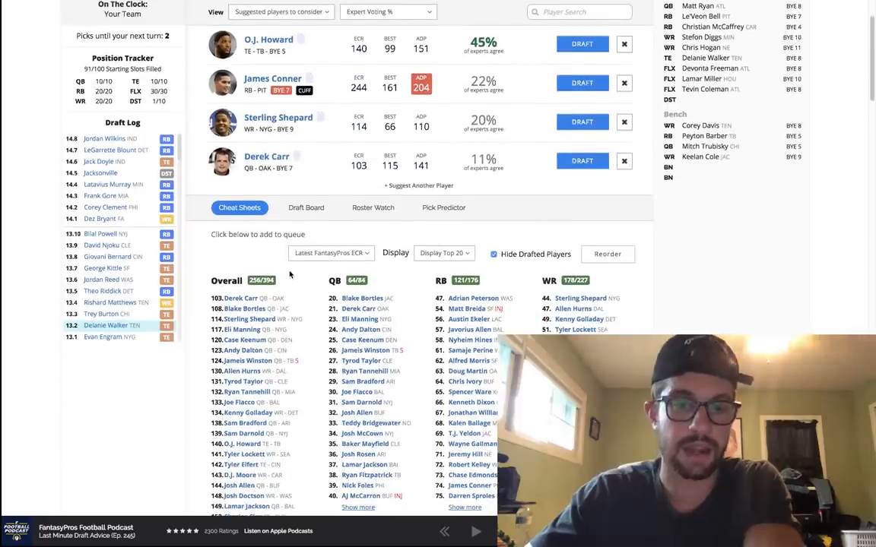
scroll(down, 3)
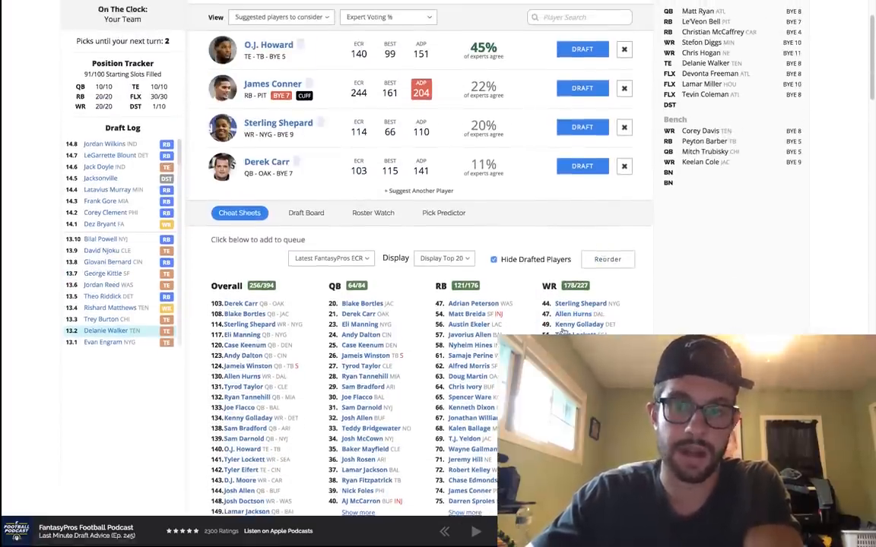
scroll(down, 3)
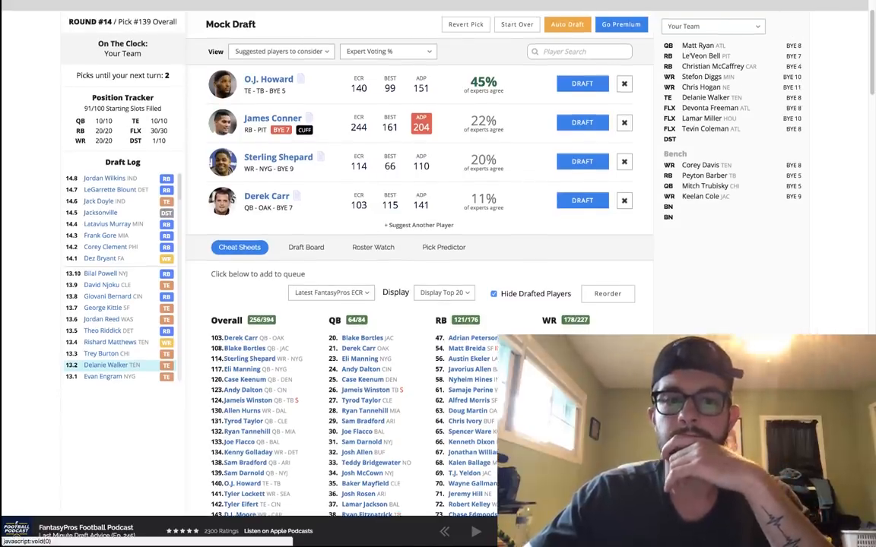
scroll(down, 3)
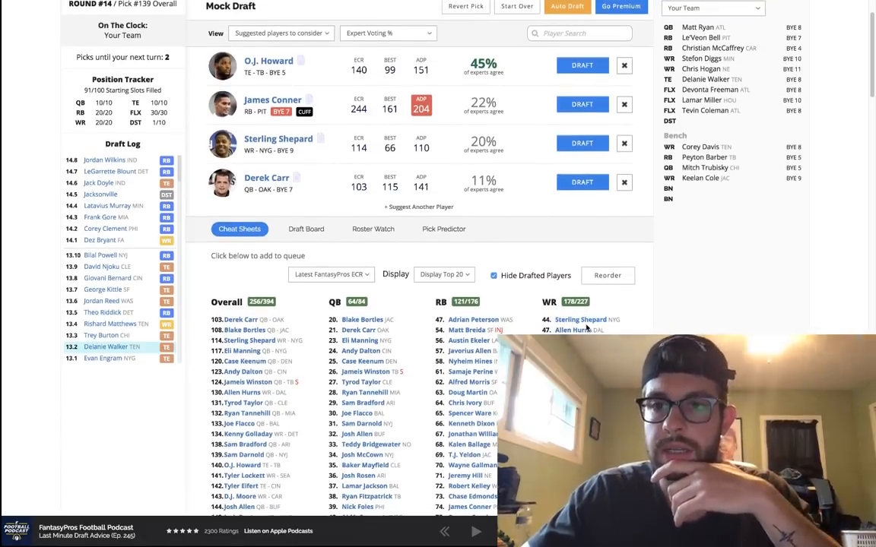
scroll(down, 3)
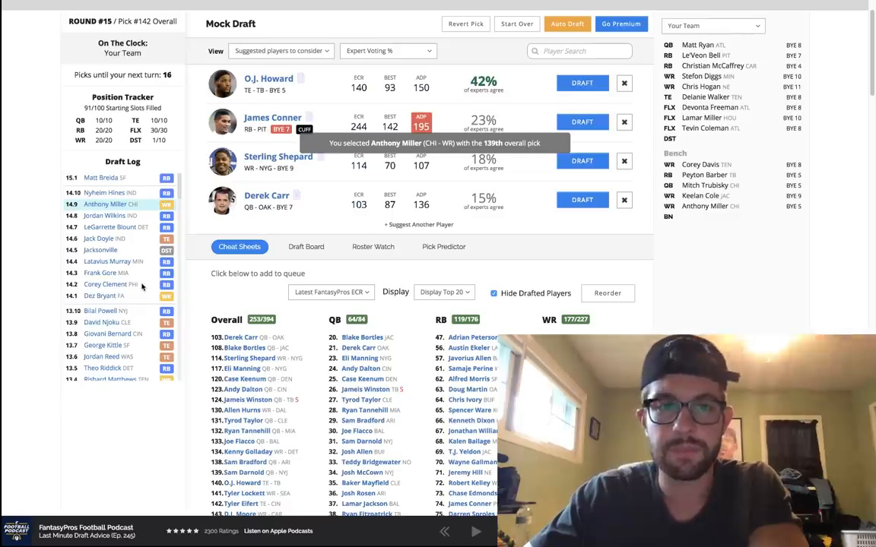
Scroll the suggestions to reach Case Keenum for the round 15 pick
scroll(down, 3)
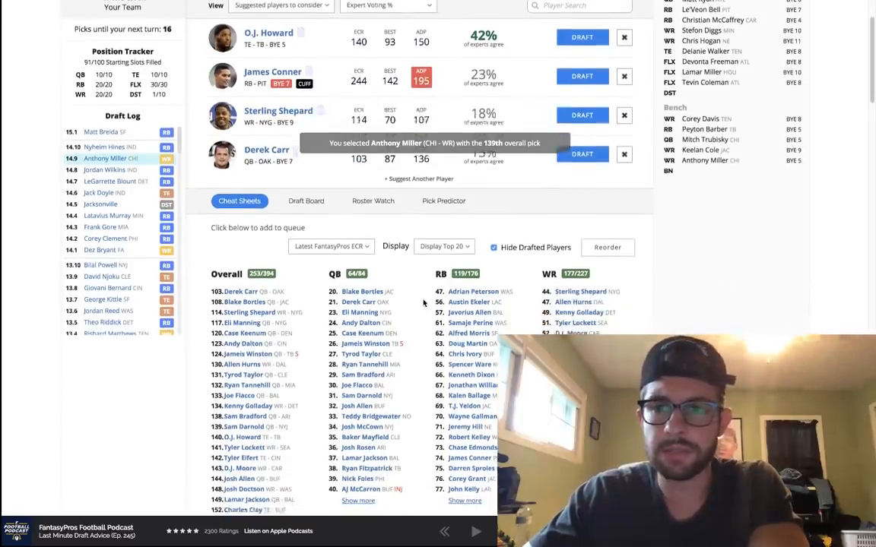
scroll(down, 3)
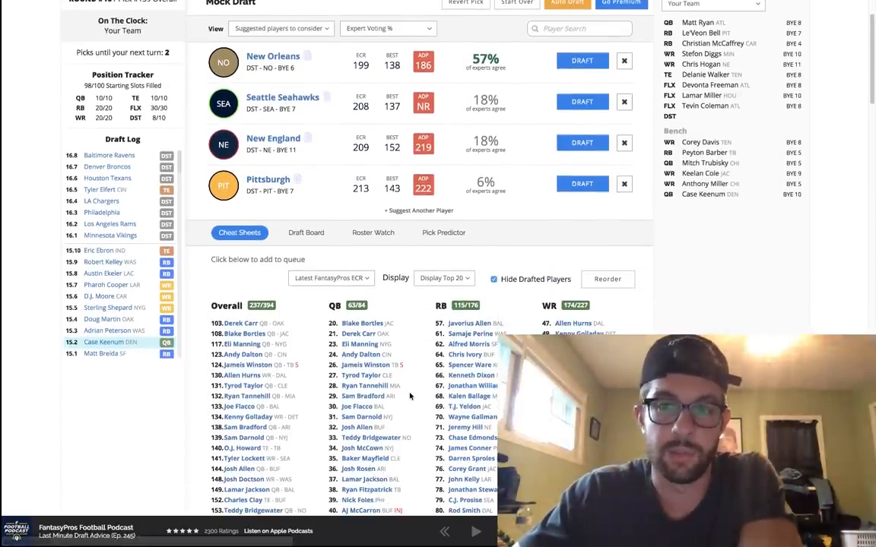
scroll(down, 3)
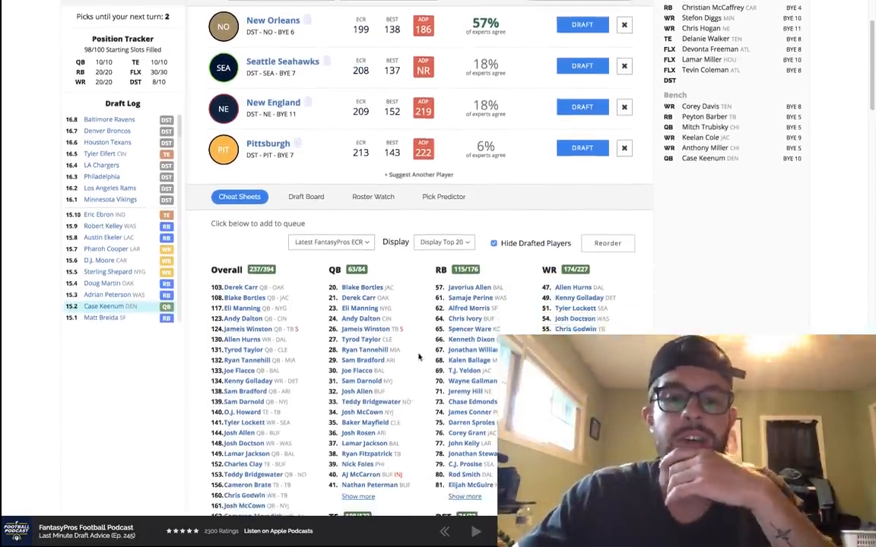
scroll(down, 3)
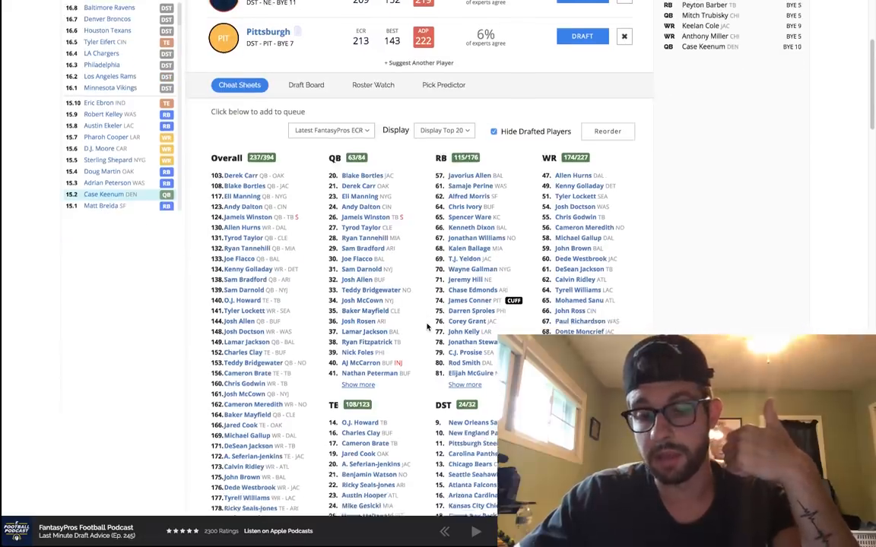
scroll(down, 3)
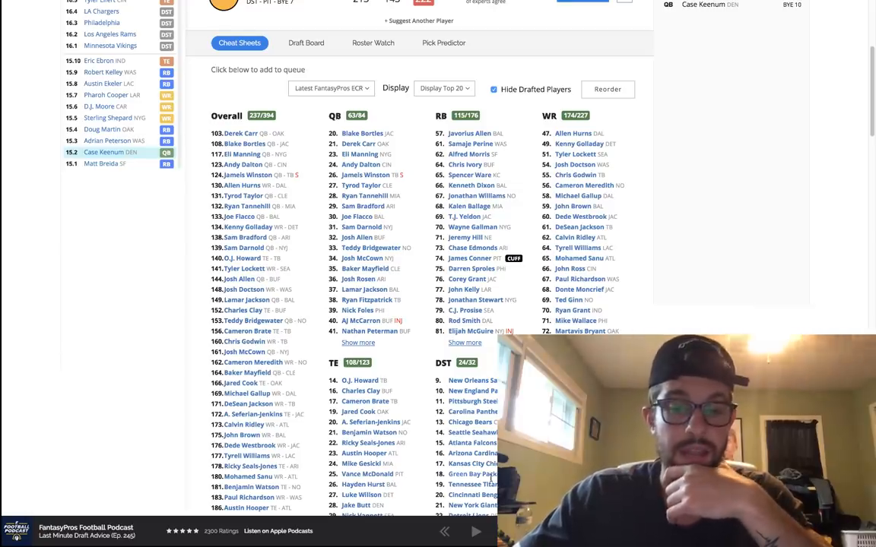
click(467, 473)
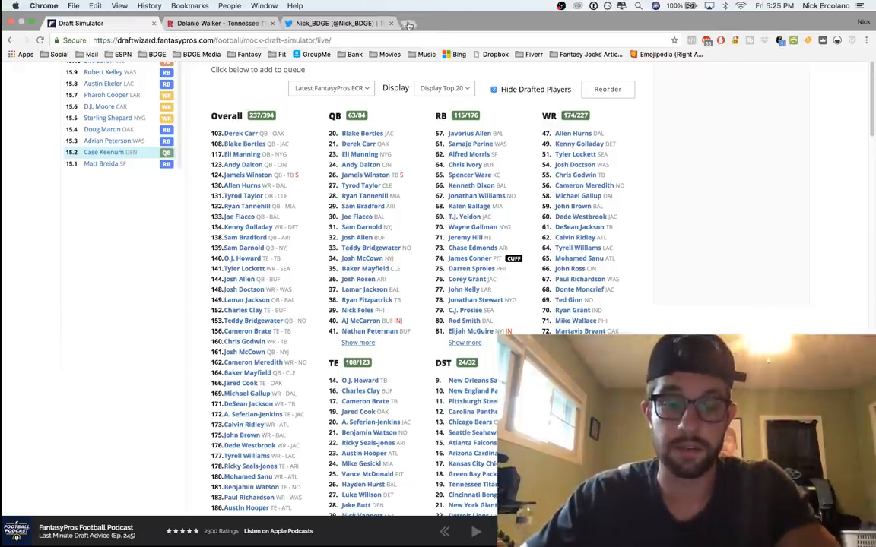
text(5dimes)
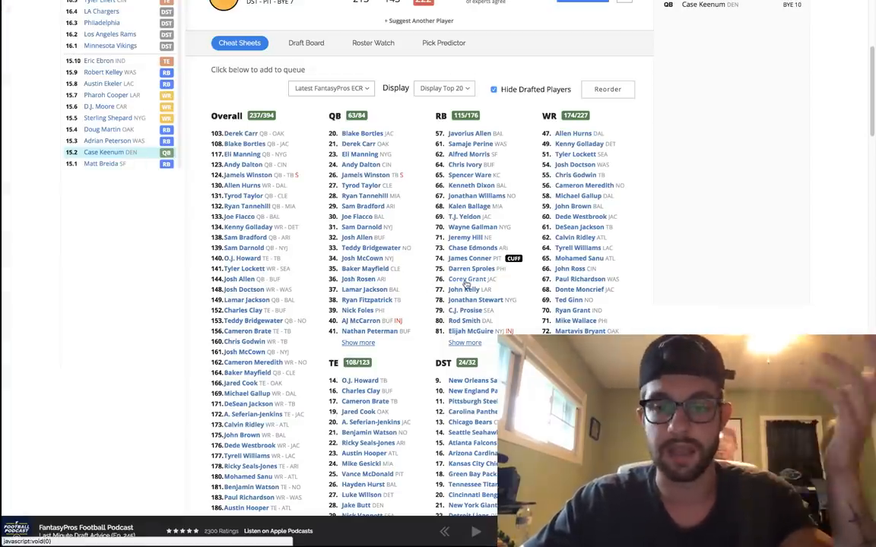
scroll(down, 3)
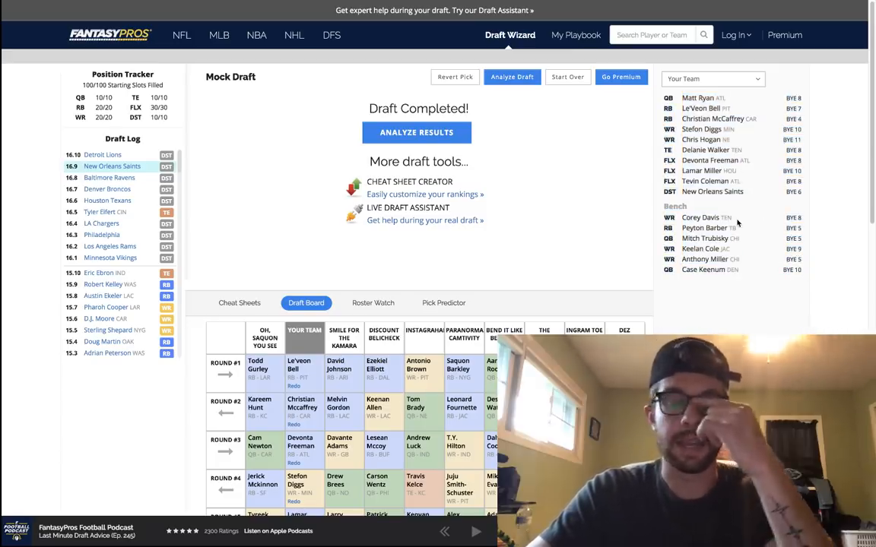
mouse_move(758, 280)
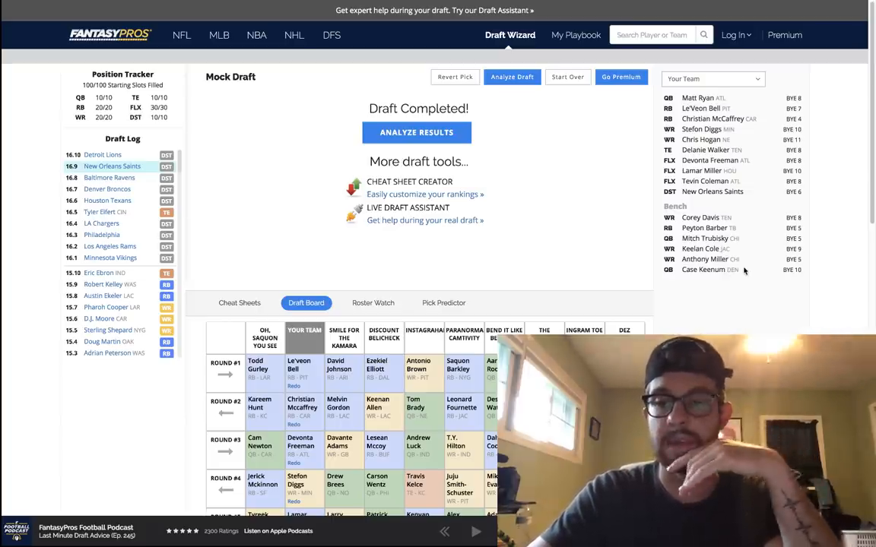
mouse_move(697, 285)
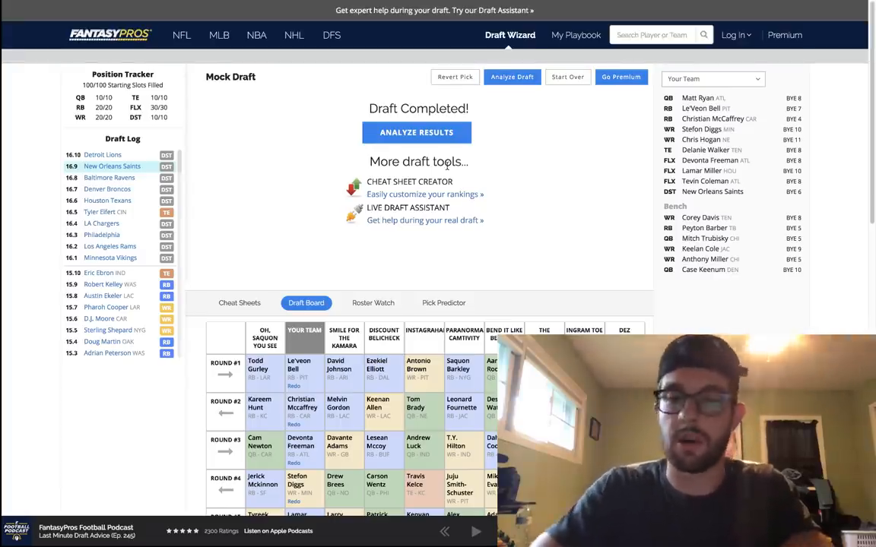
mouse_move(507, 172)
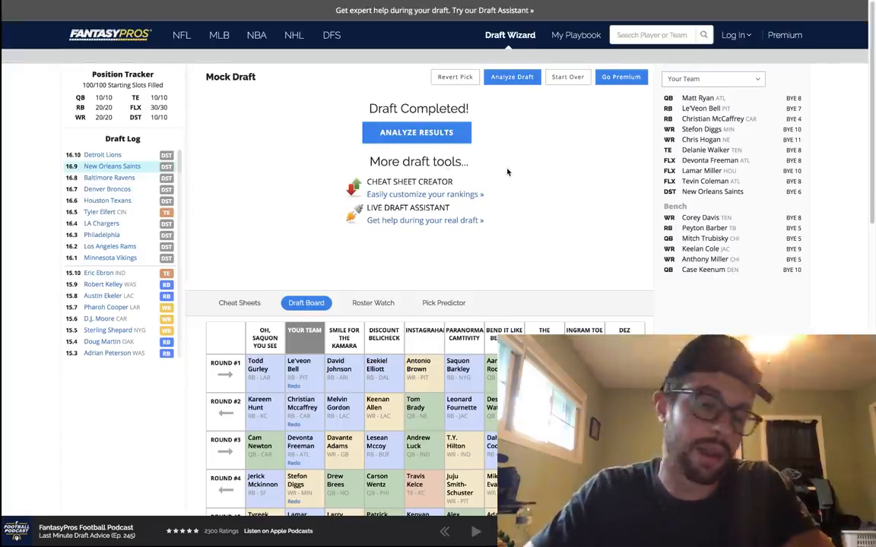